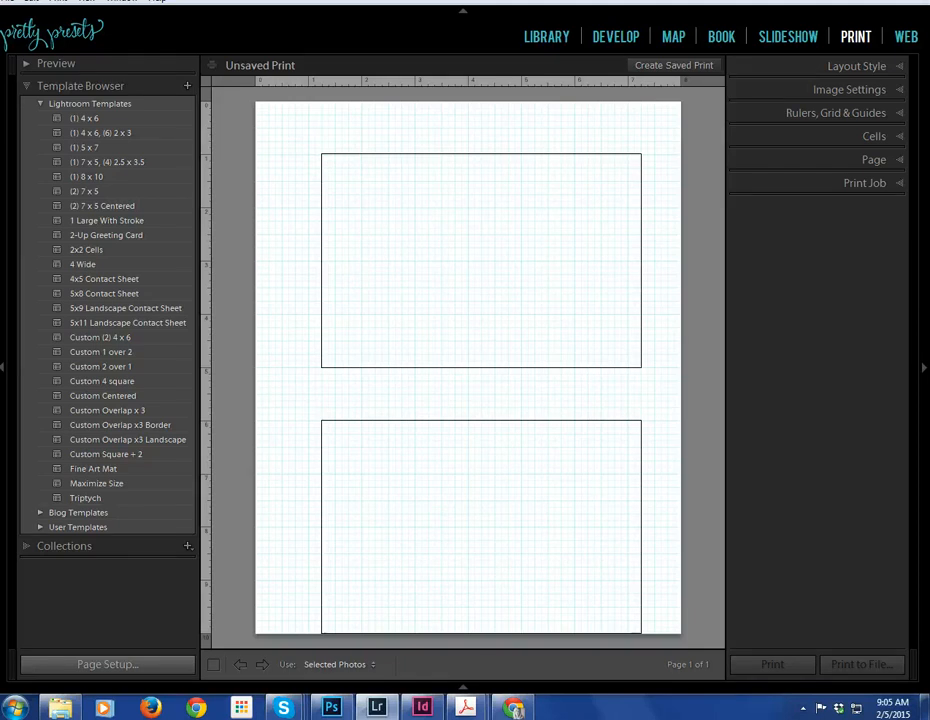
mouse_move(14, 477)
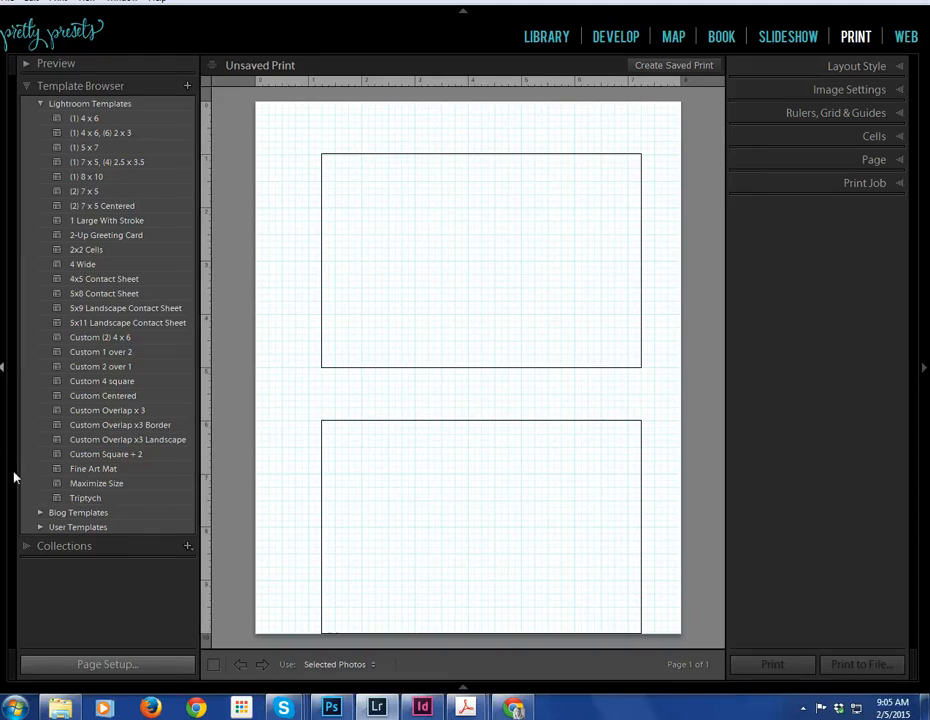
mouse_move(60, 708)
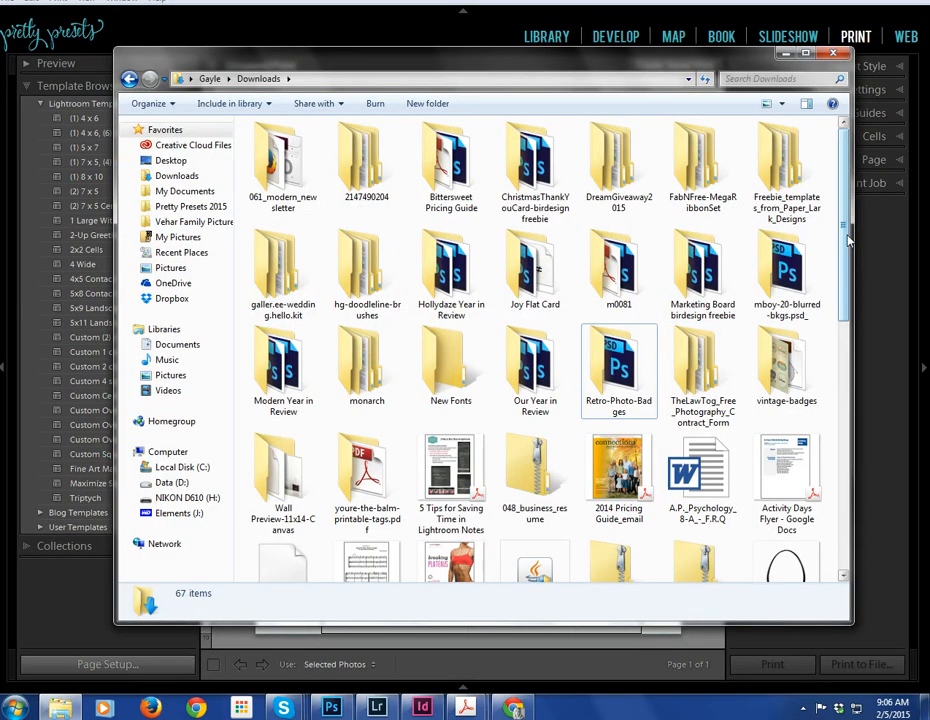
- Extract the Pretty Presets Print Templates zip into its own Downloads folder, then close both Explorer windows
scroll(down, 3)
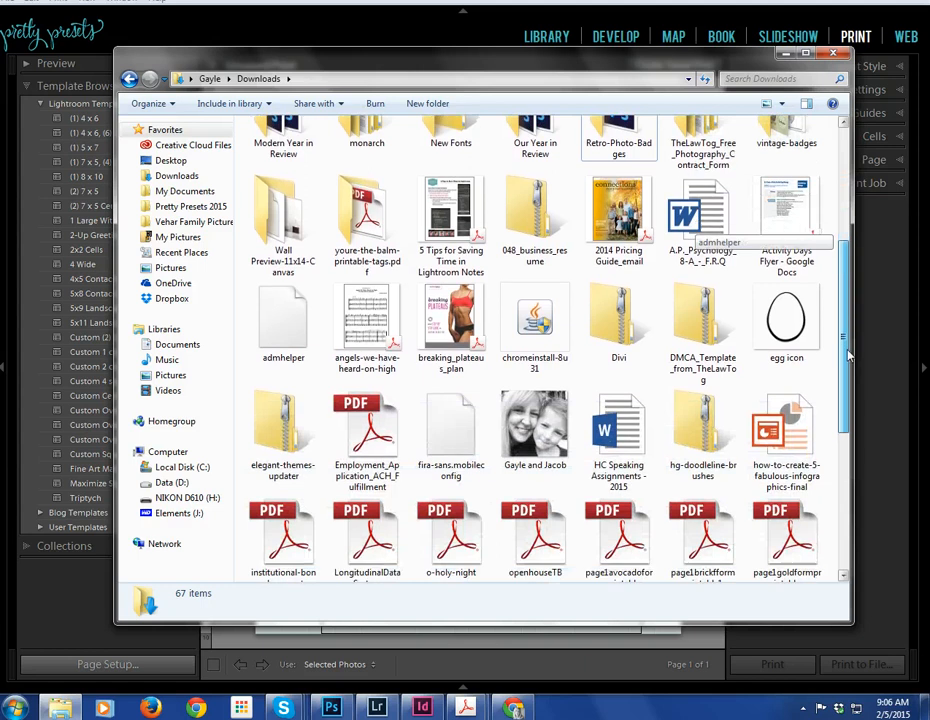
scroll(down, 3)
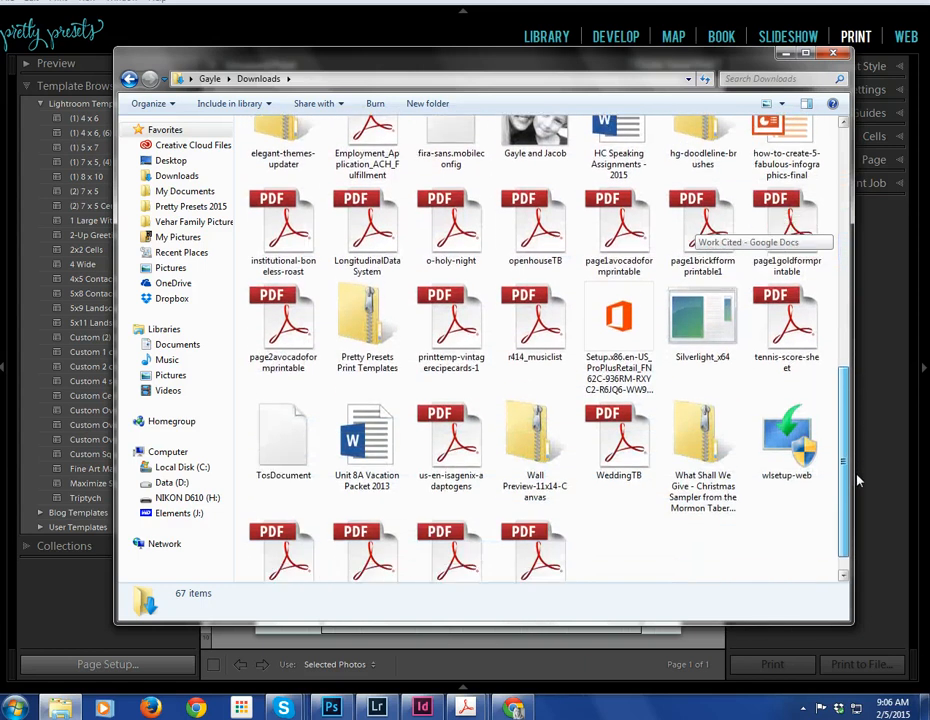
scroll(down, 3)
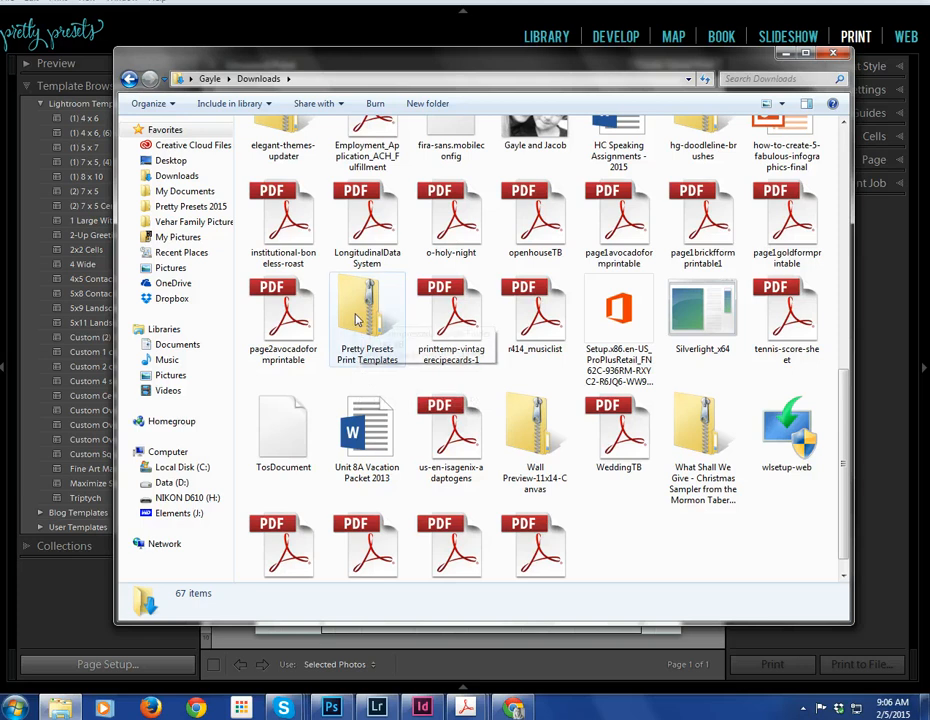
click(367, 318)
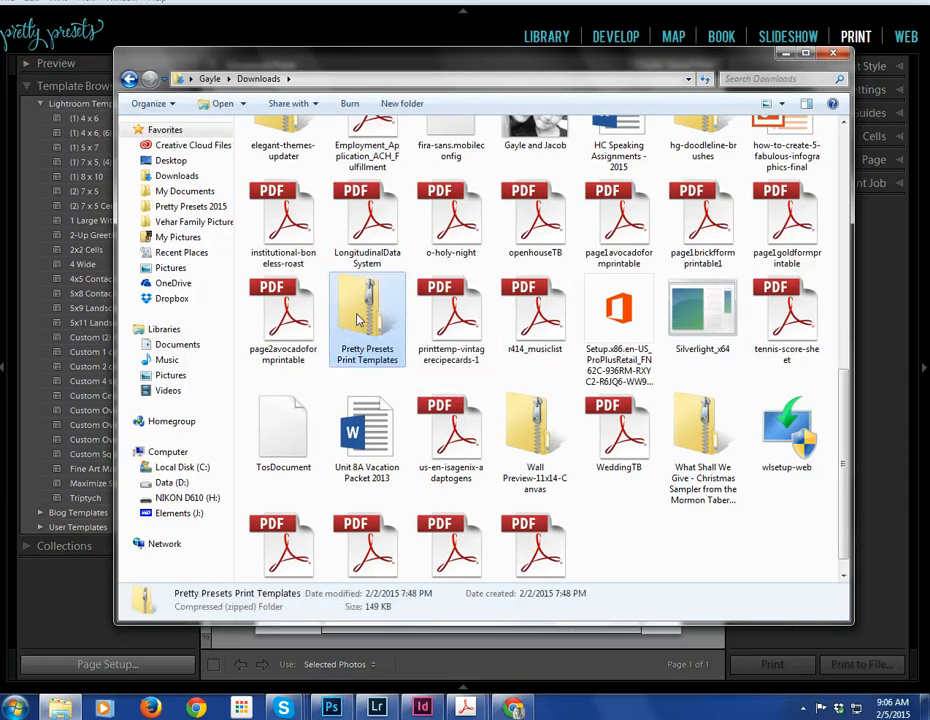
right_click(367, 315)
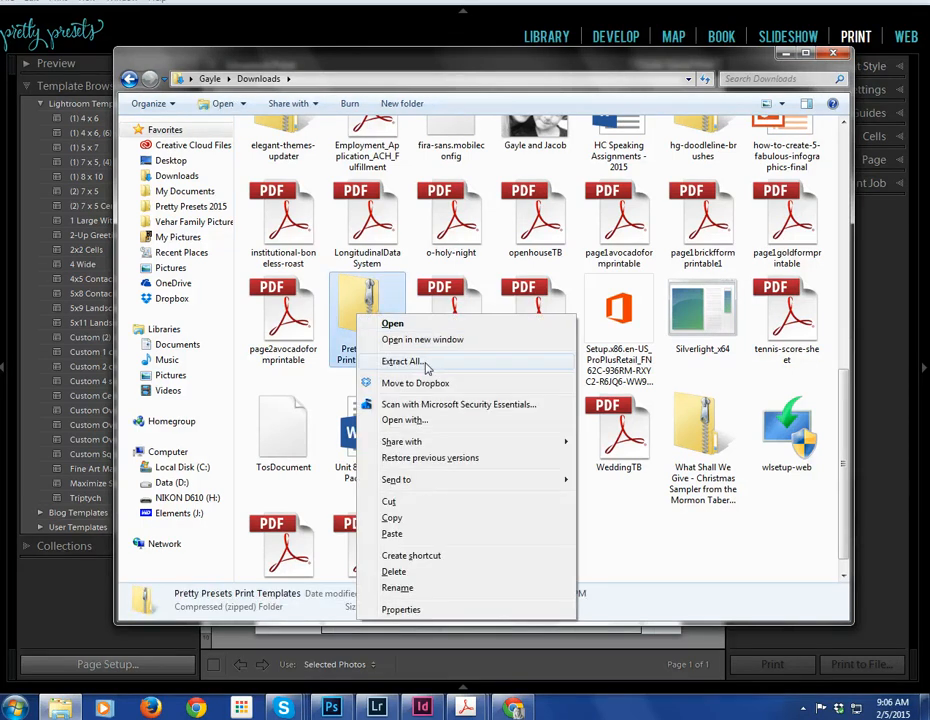
click(401, 361)
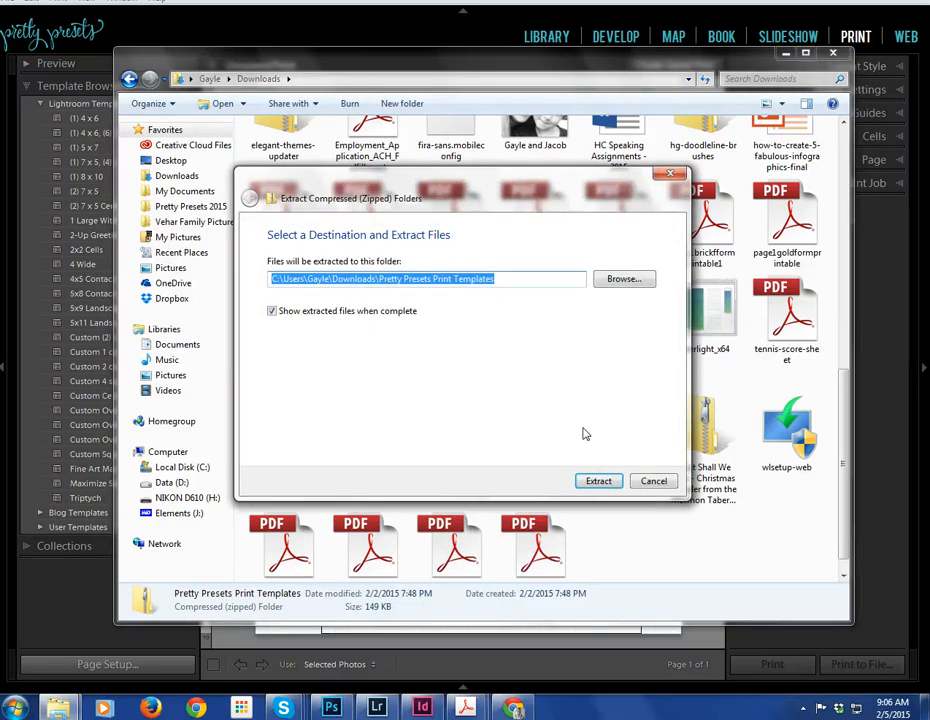
click(598, 481)
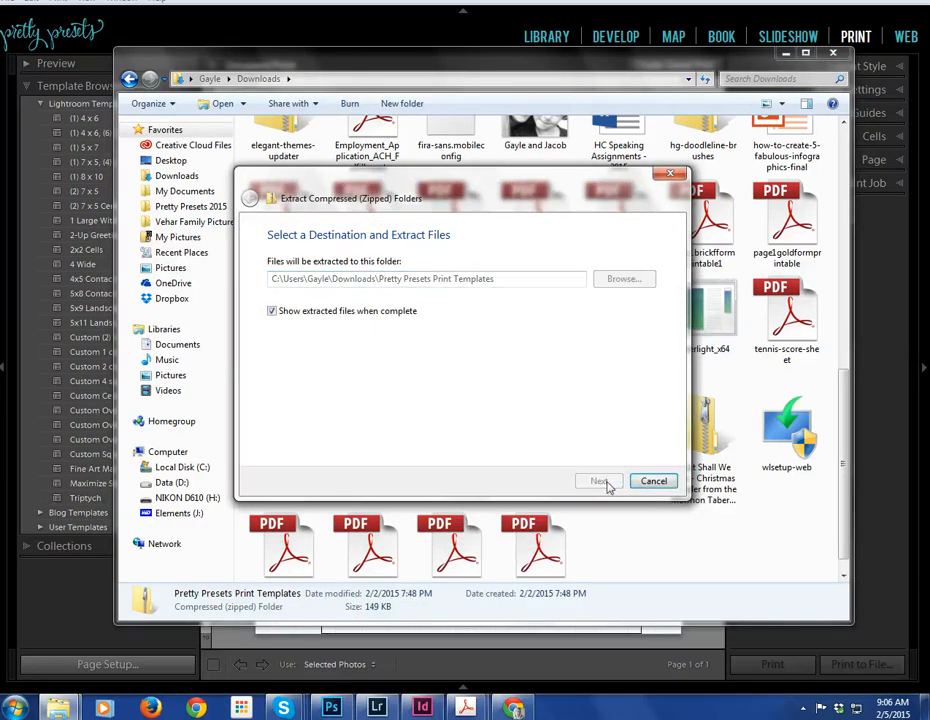
click(598, 481)
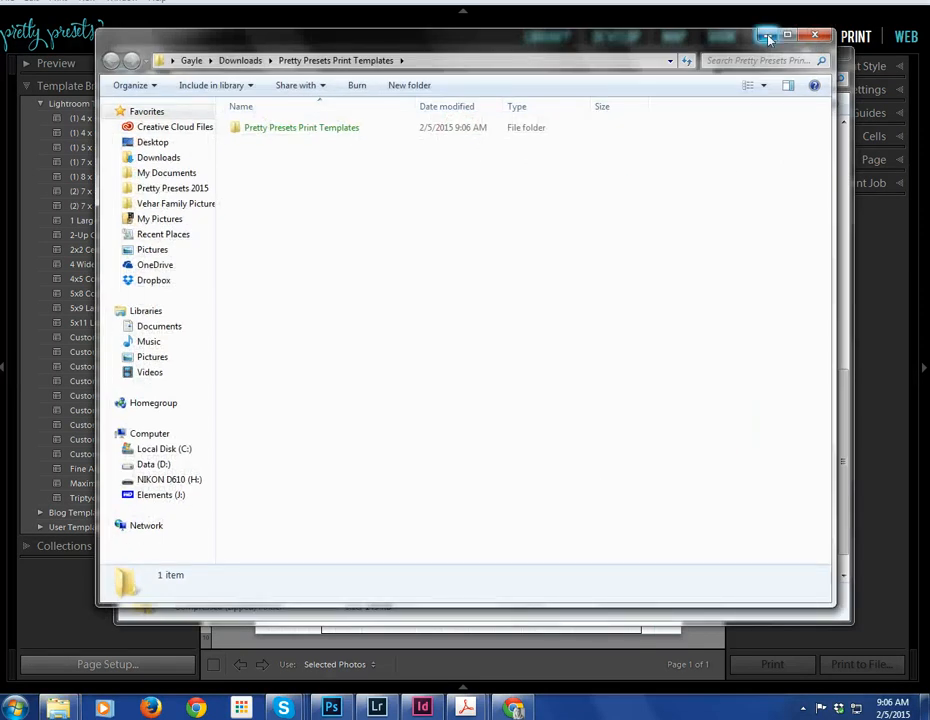
click(300, 127)
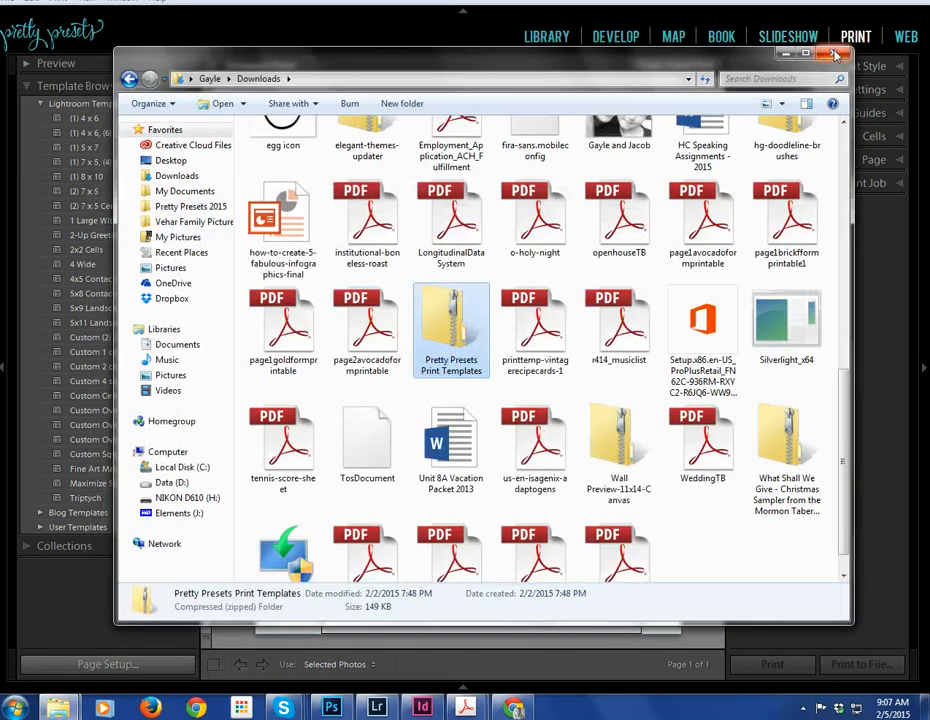
click(835, 53)
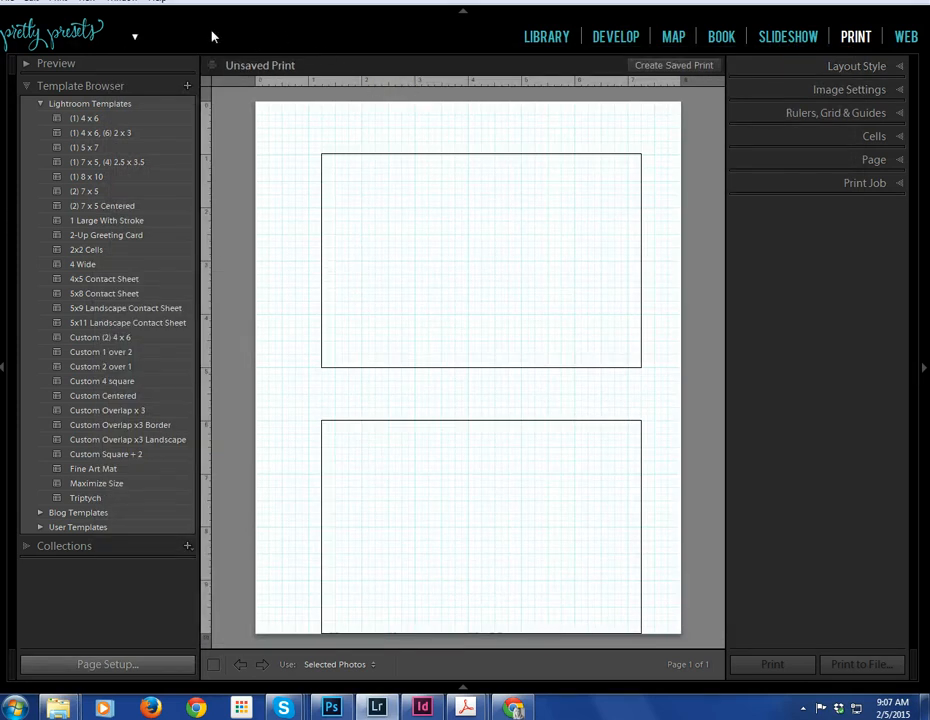
mouse_move(855, 37)
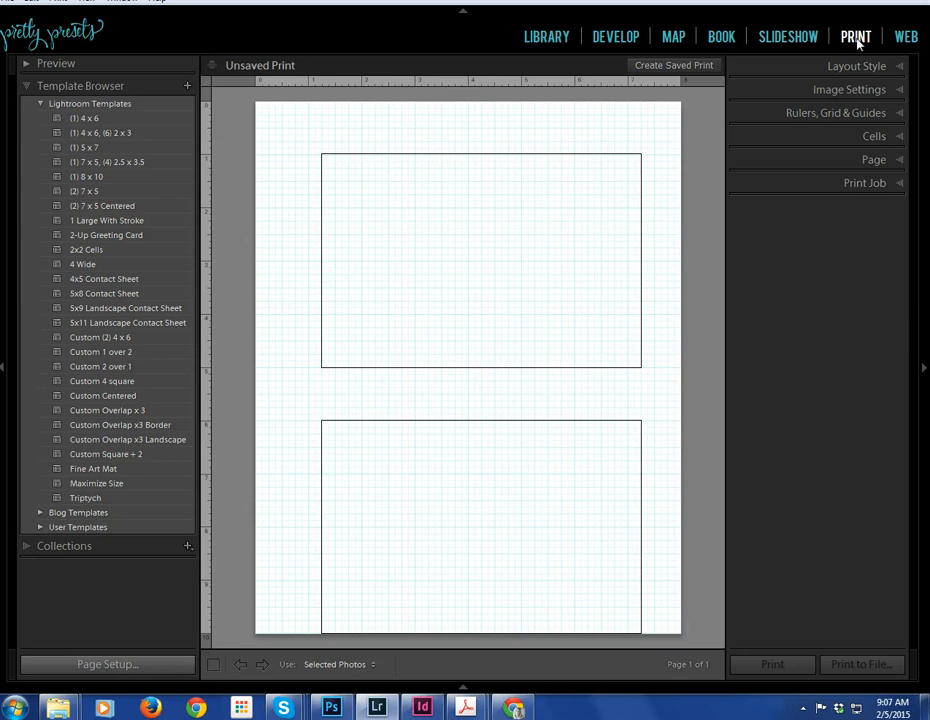
mouse_move(845, 52)
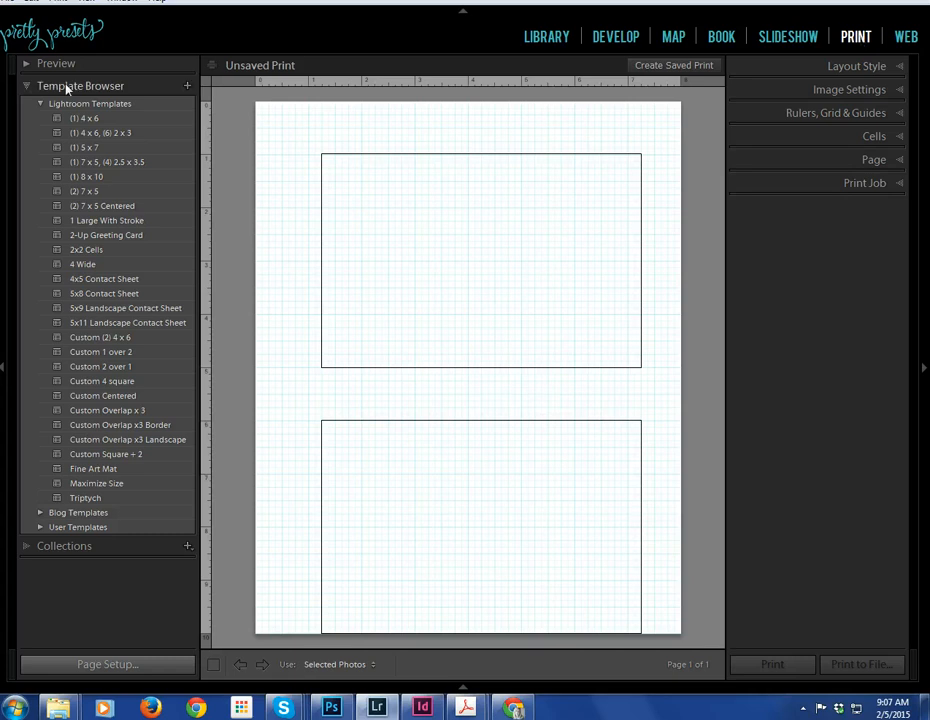
click(26, 85)
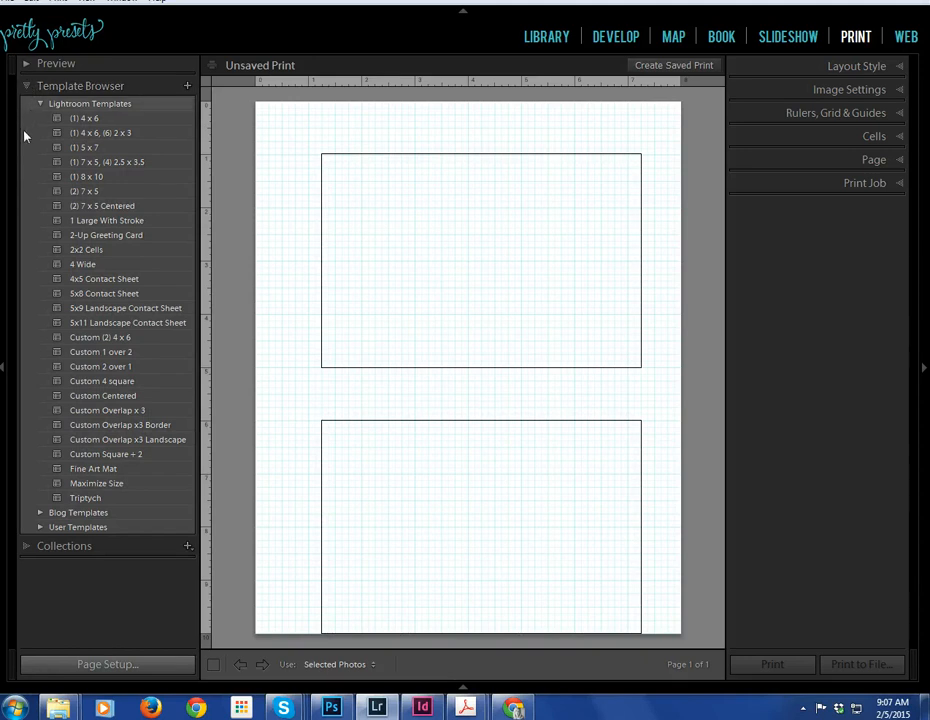
mouse_move(42, 107)
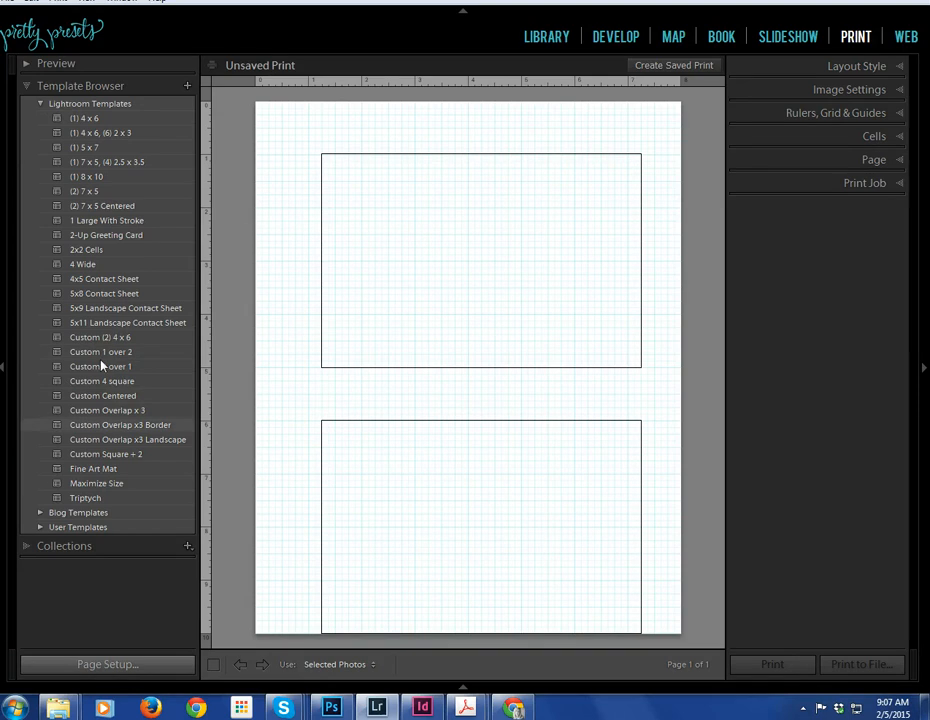
- Apply the Custom 1 over 2 layout and save it as user template 'First Print Template'
click(101, 351)
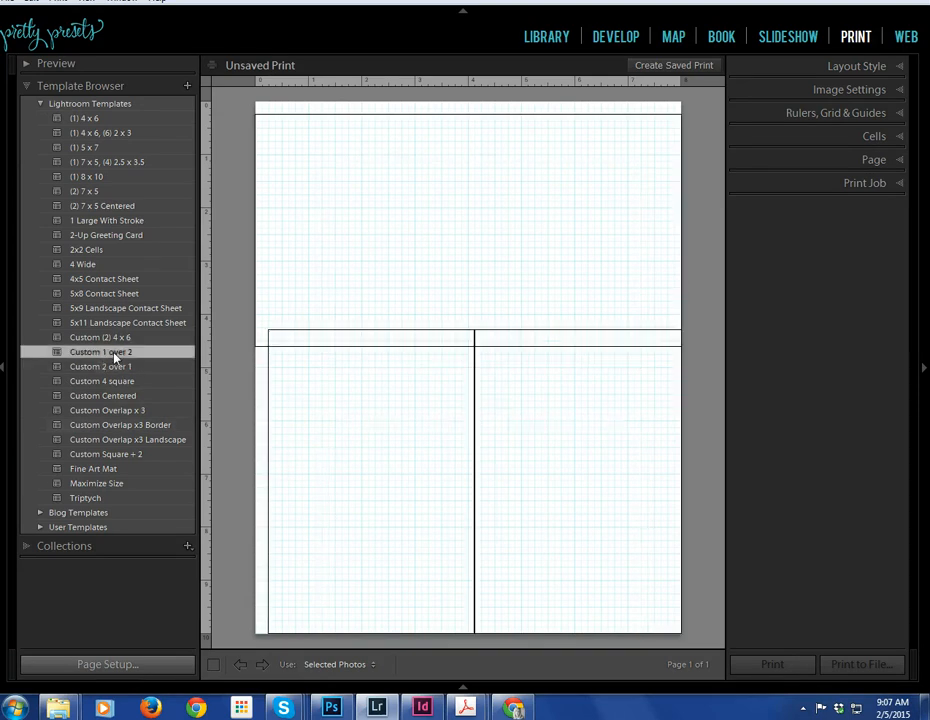
mouse_move(188, 85)
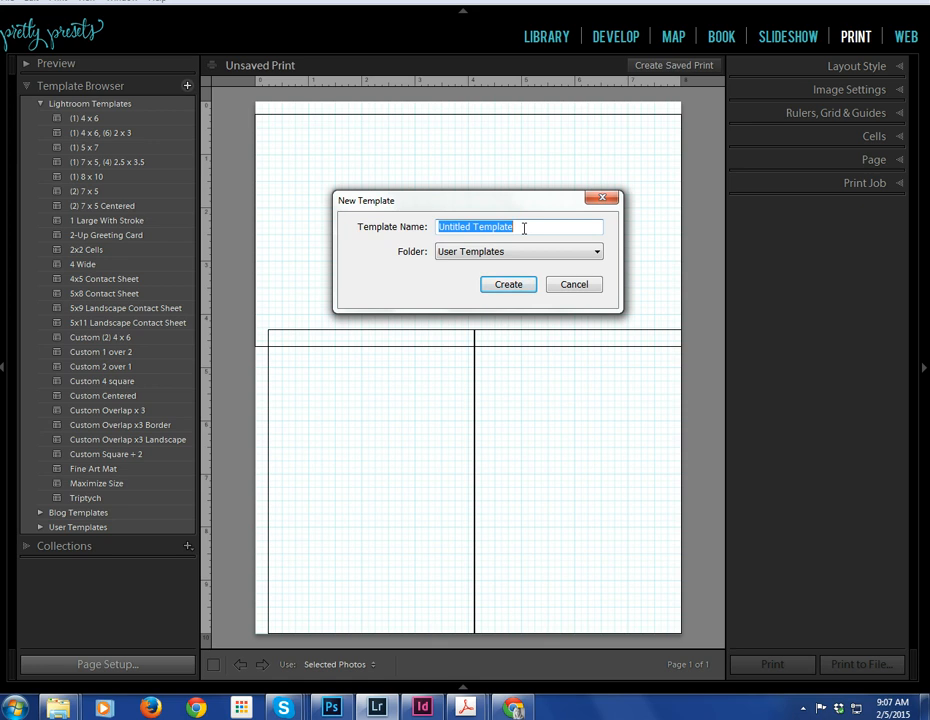
text(Fi)
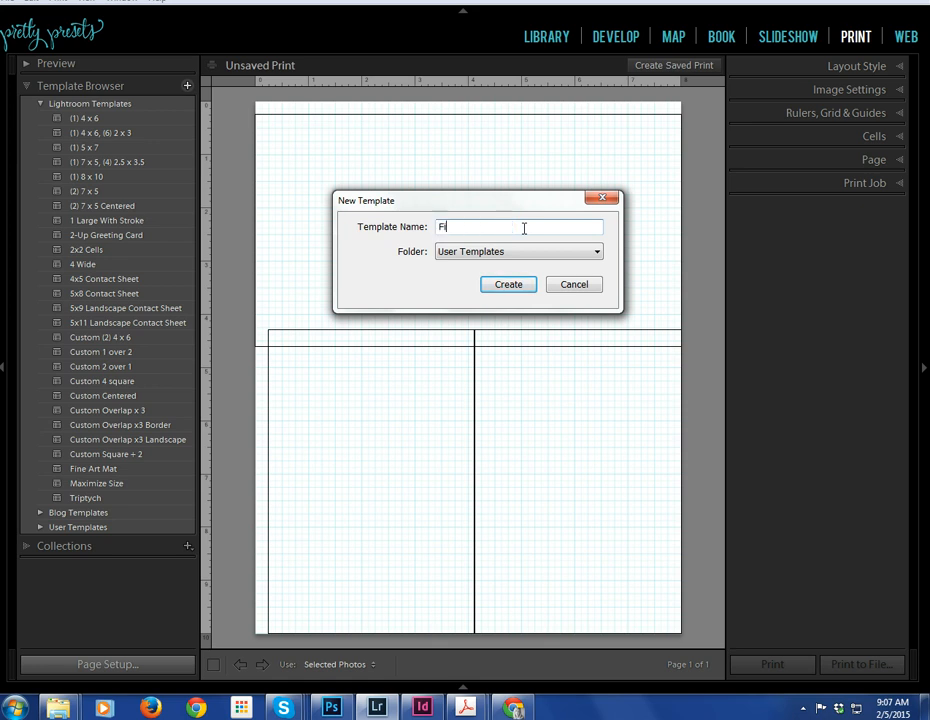
text(rst Pri)
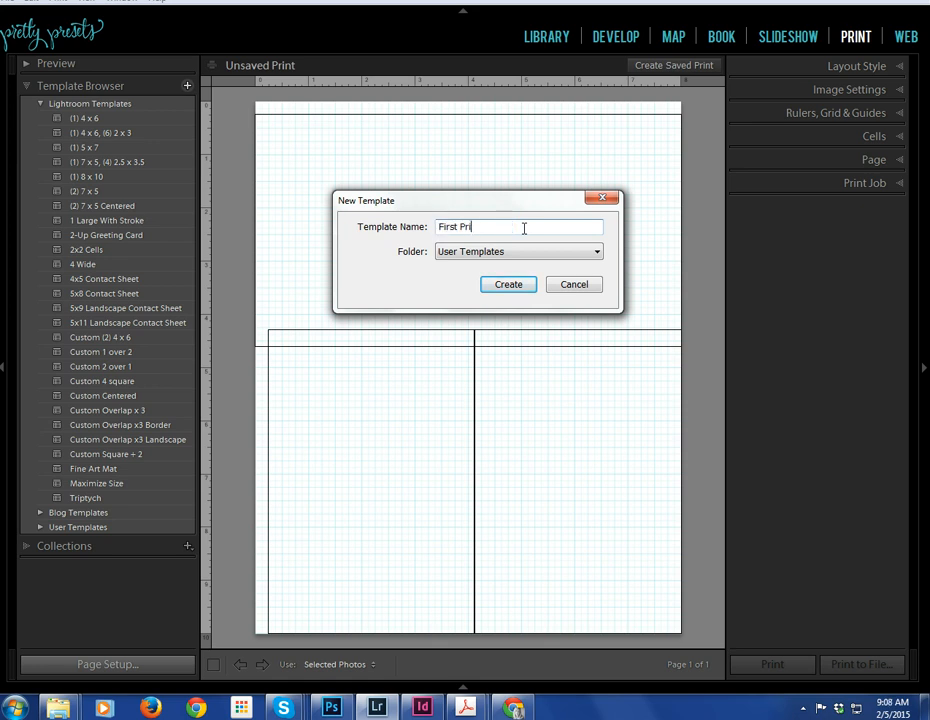
text(nt Template)
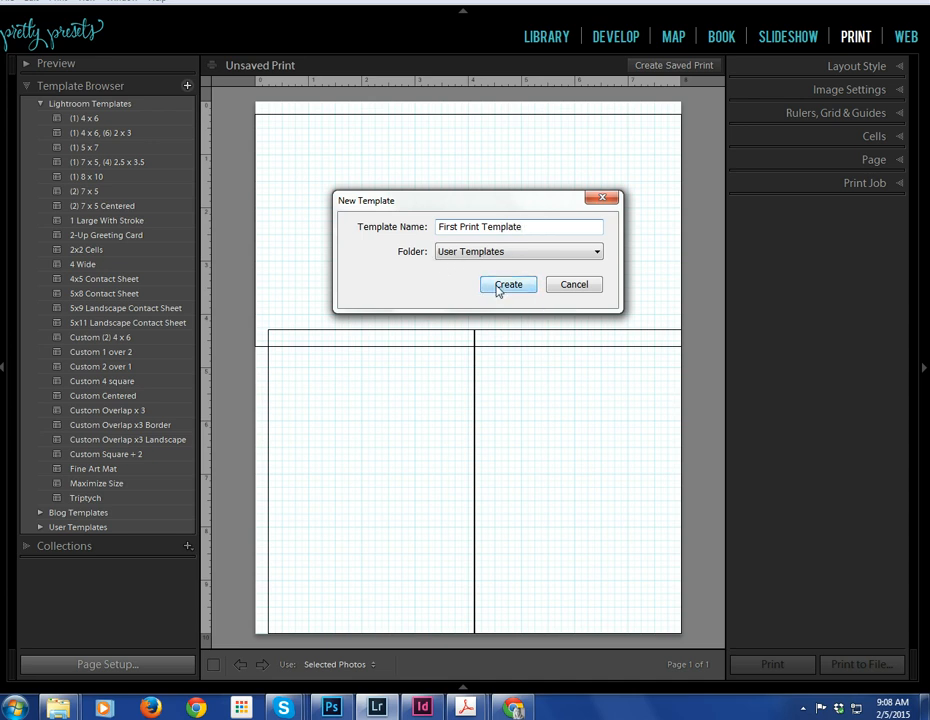
click(508, 284)
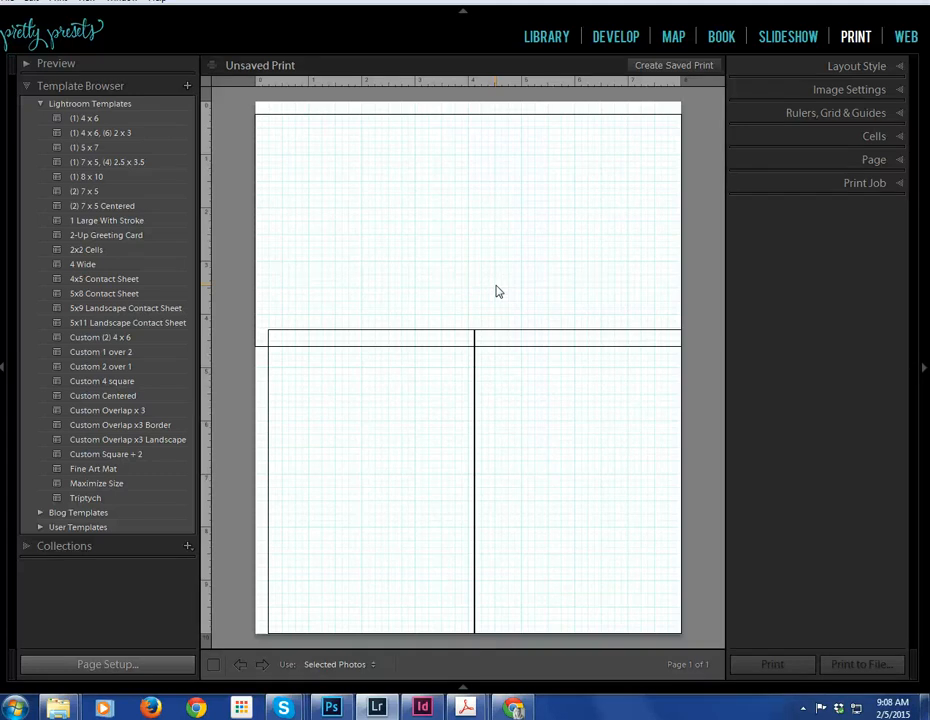
mouse_move(209, 91)
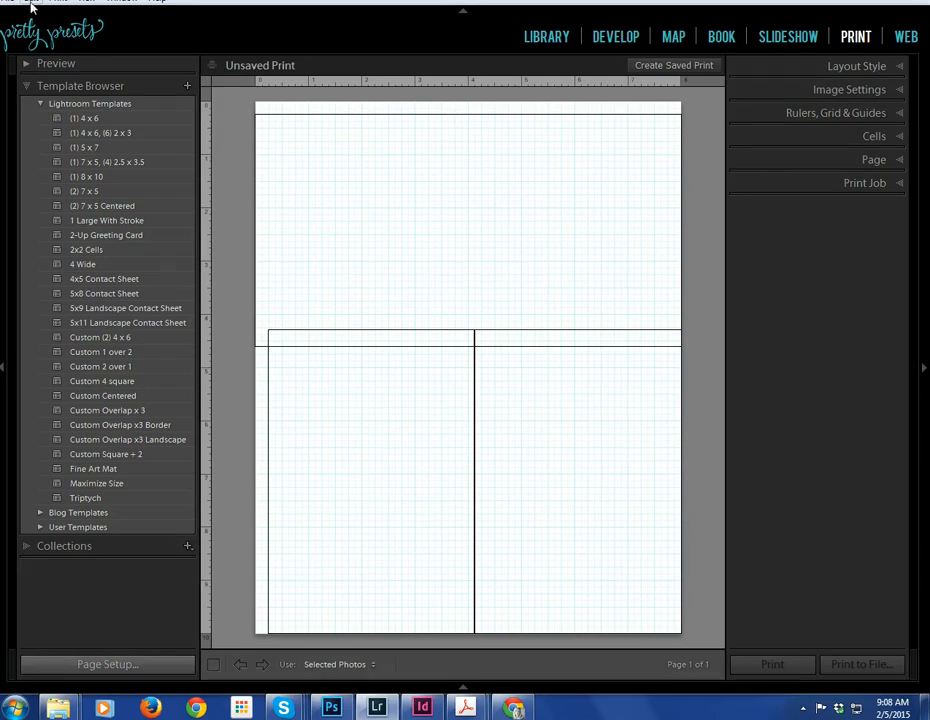
- Open Edit > Preferences on the Presets tab, leaving 'Store presets with this catalog' unchecked
click(35, 2)
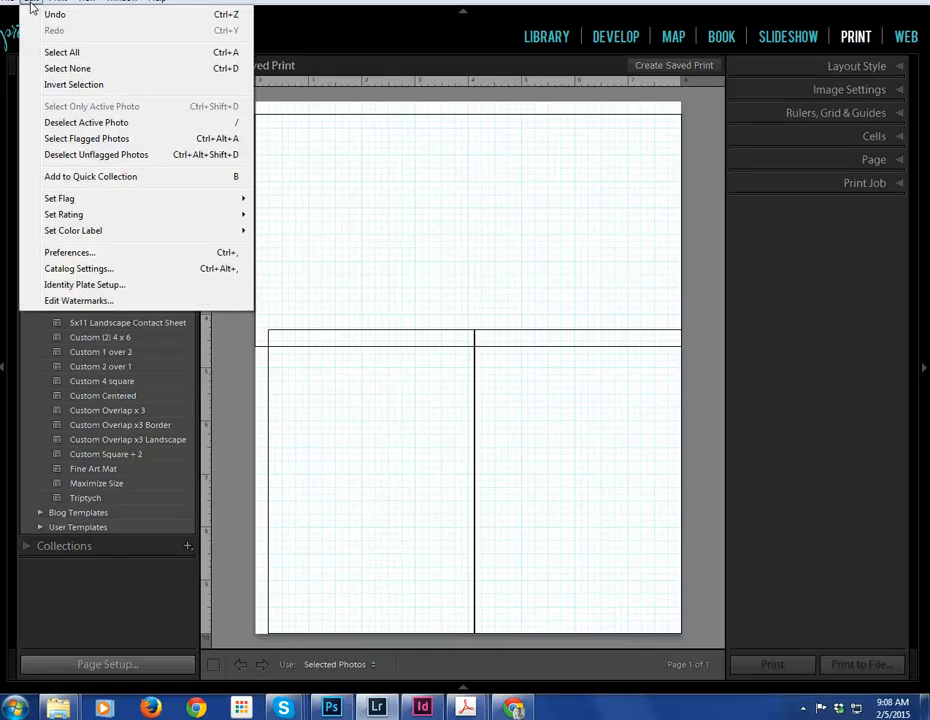
mouse_move(70, 252)
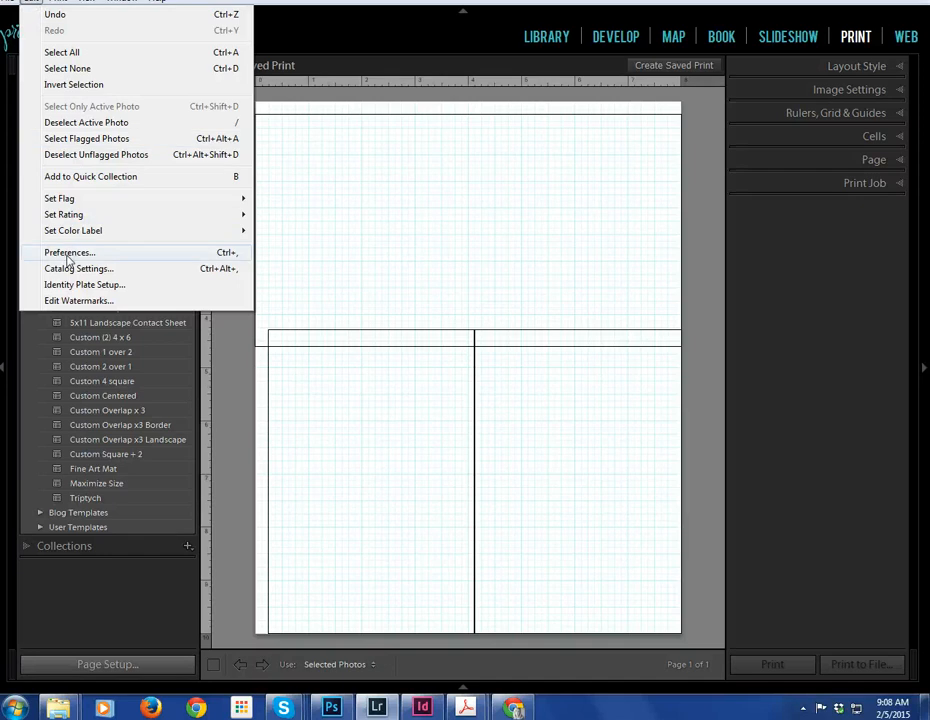
click(69, 252)
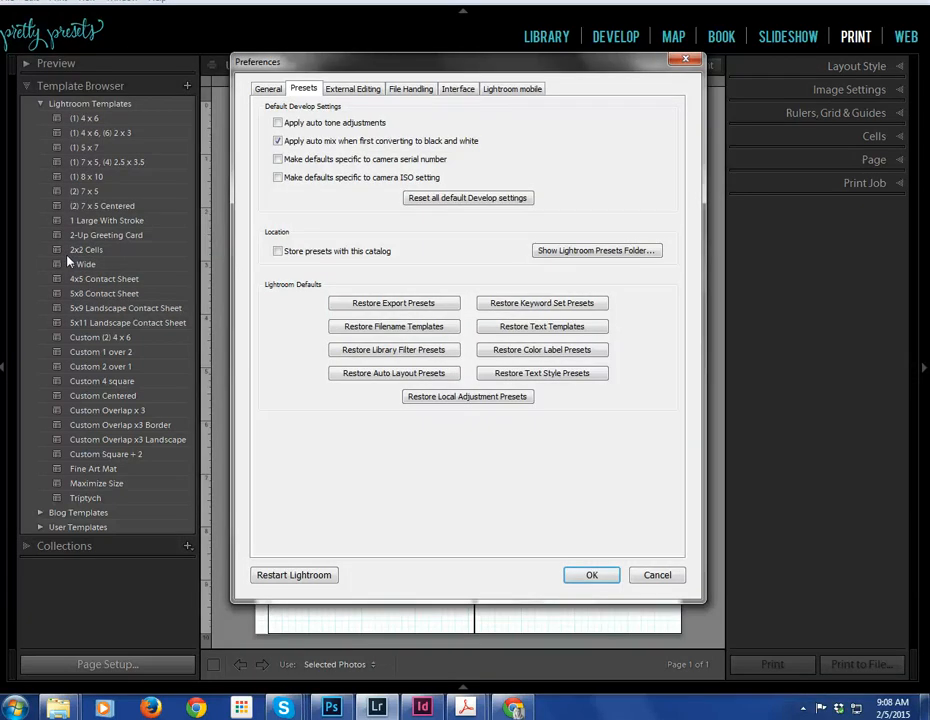
mouse_move(475, 275)
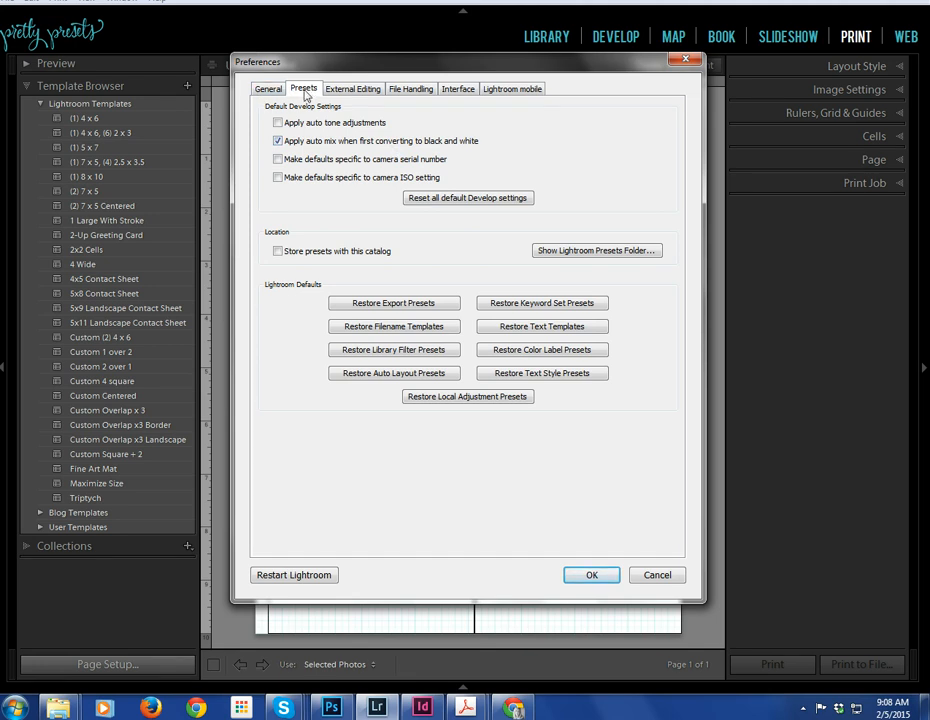
mouse_move(583, 255)
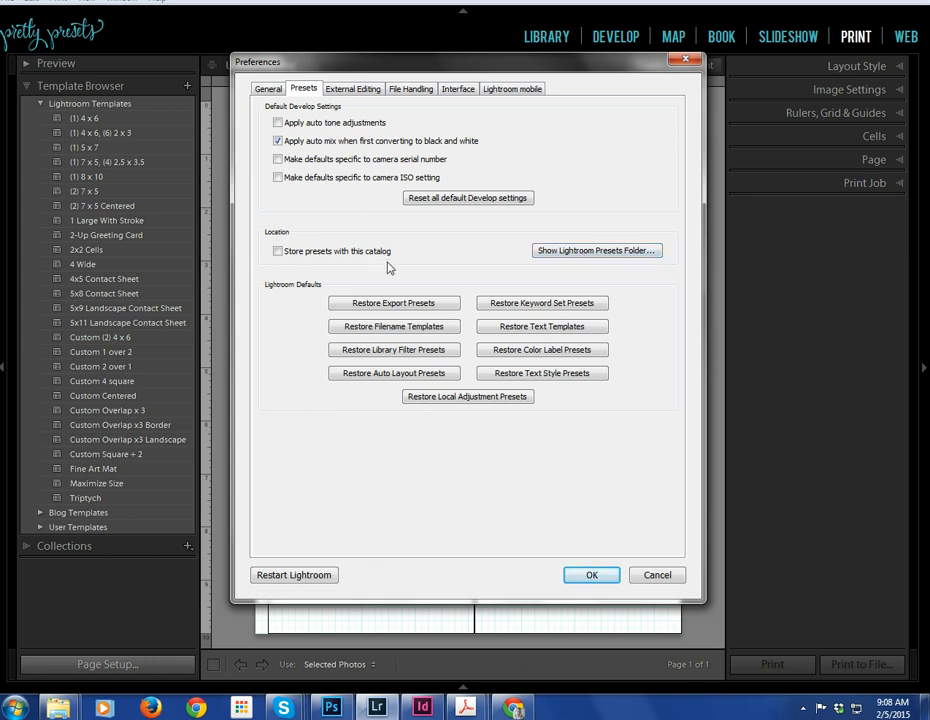
click(277, 251)
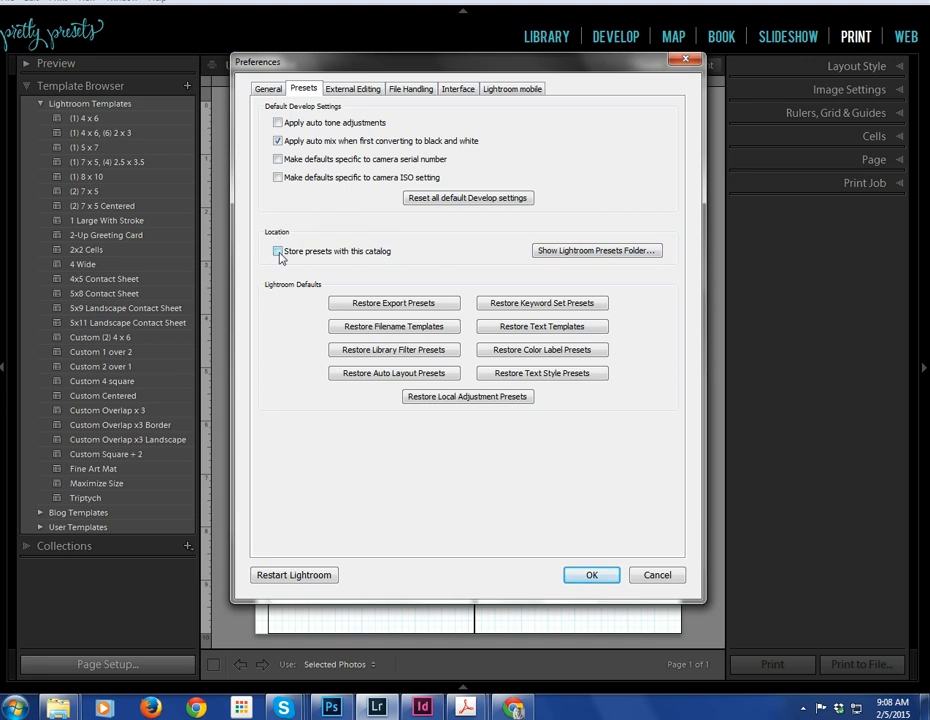
click(278, 251)
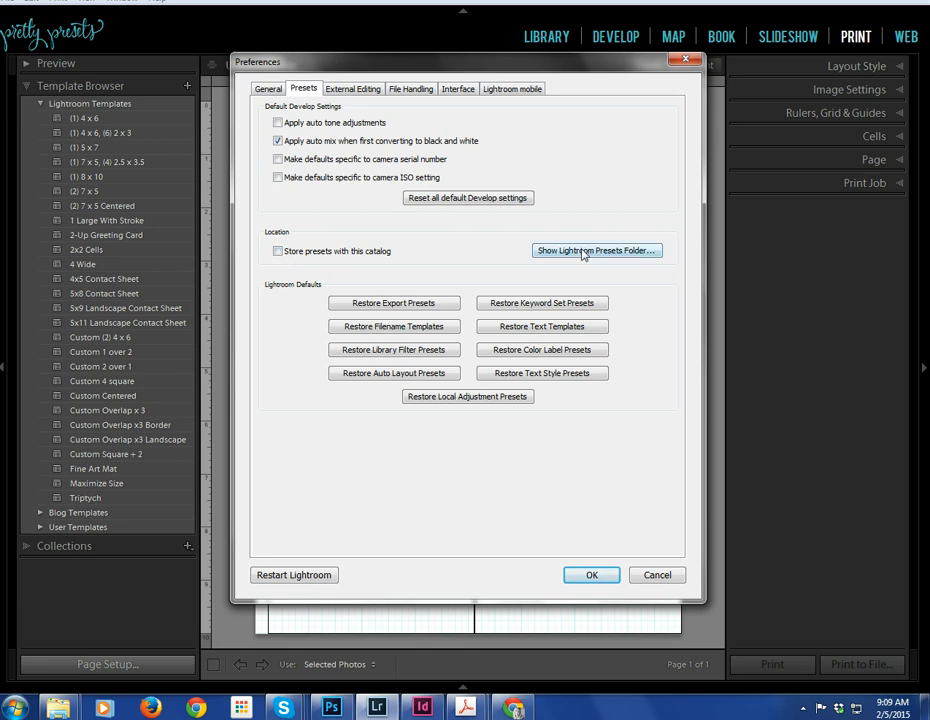
mouse_move(611, 258)
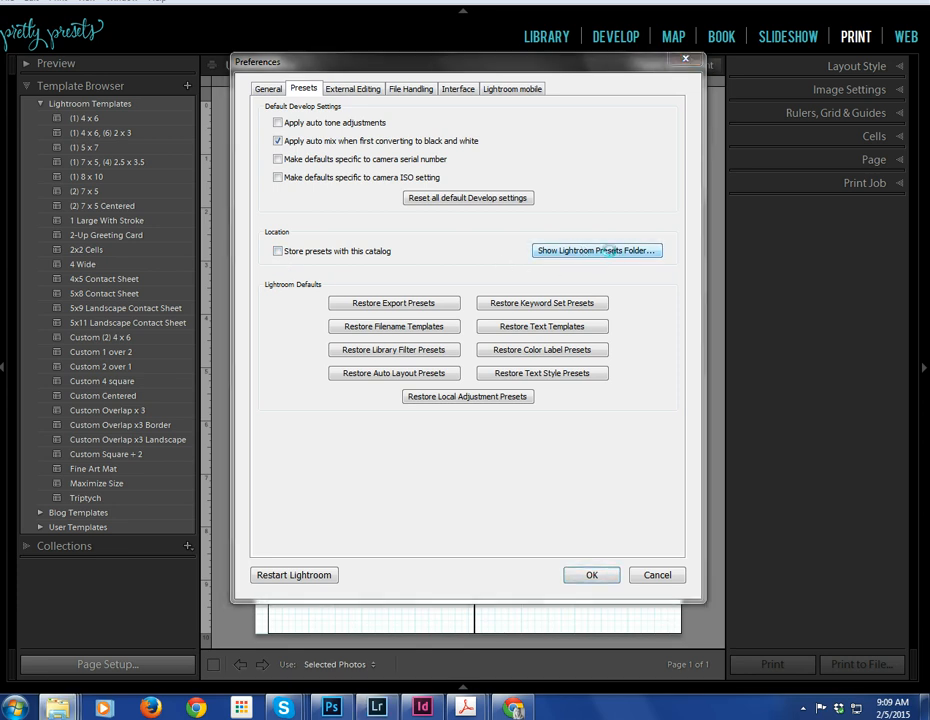
- Reveal the Lightroom presets folder on disk and open its Lightroom > Print Templates folder
click(595, 250)
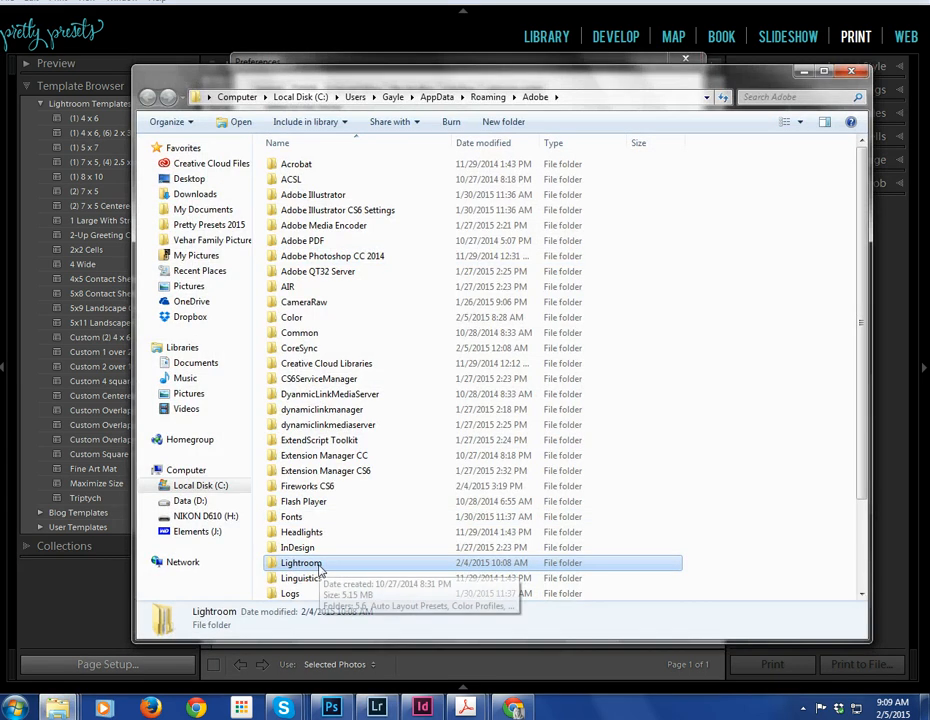
mouse_move(302, 563)
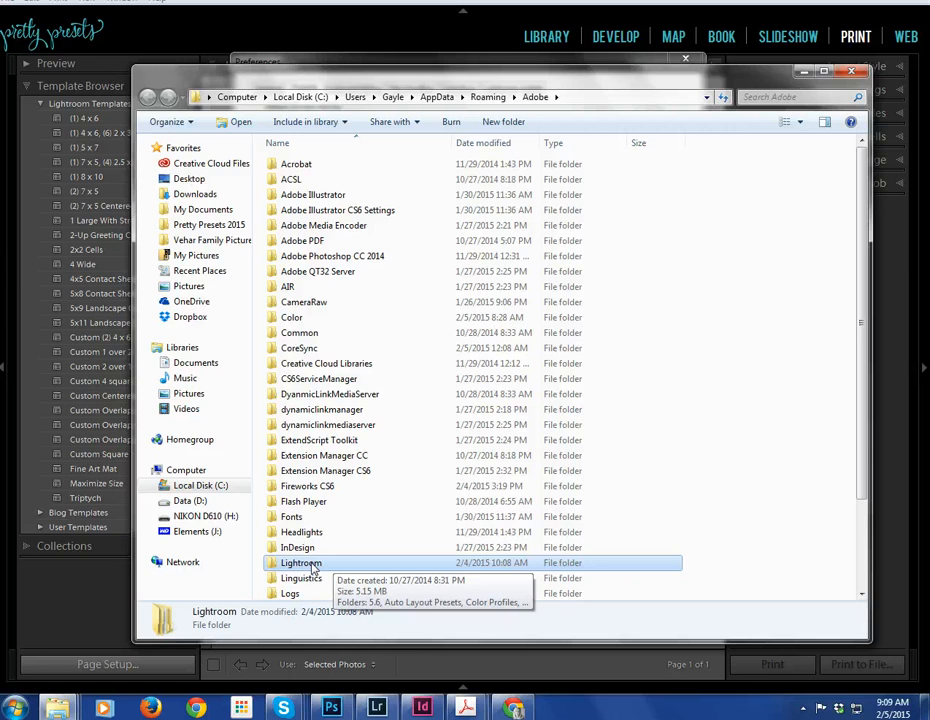
double_click(303, 563)
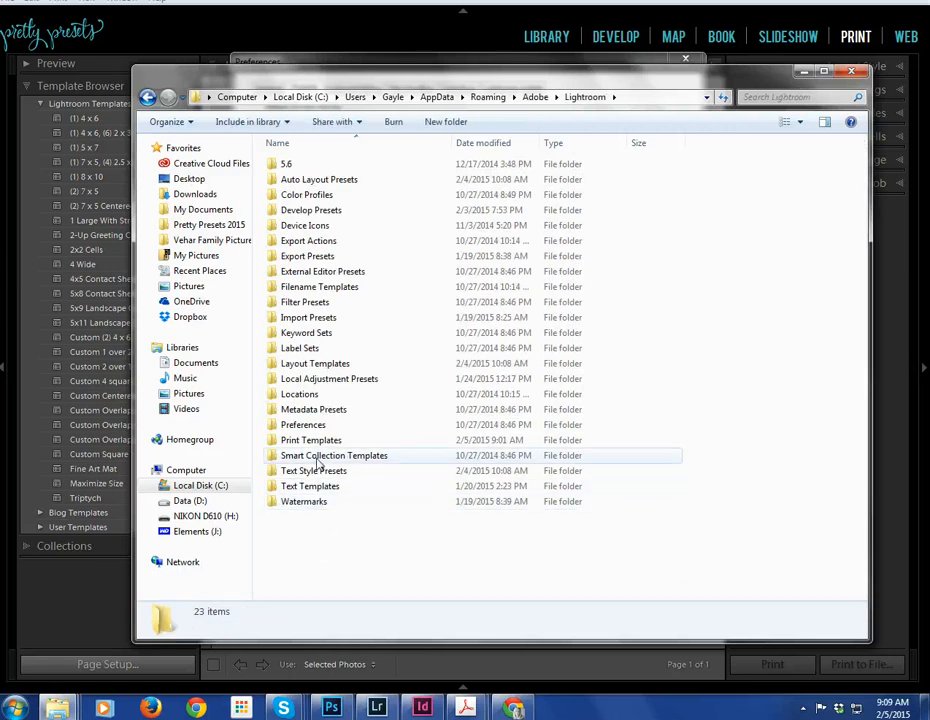
mouse_move(311, 440)
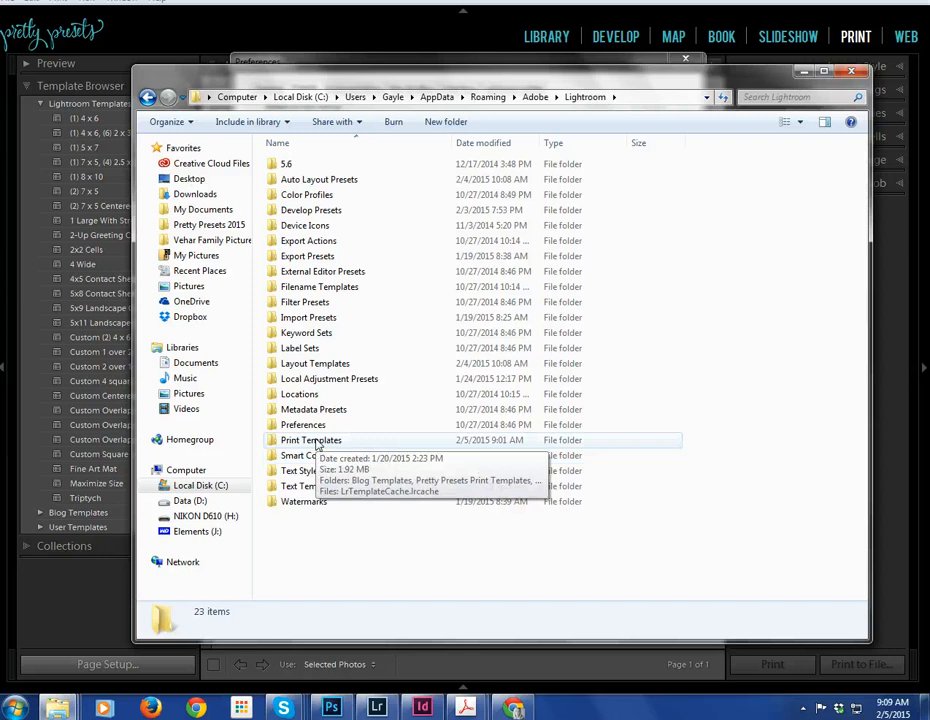
double_click(311, 440)
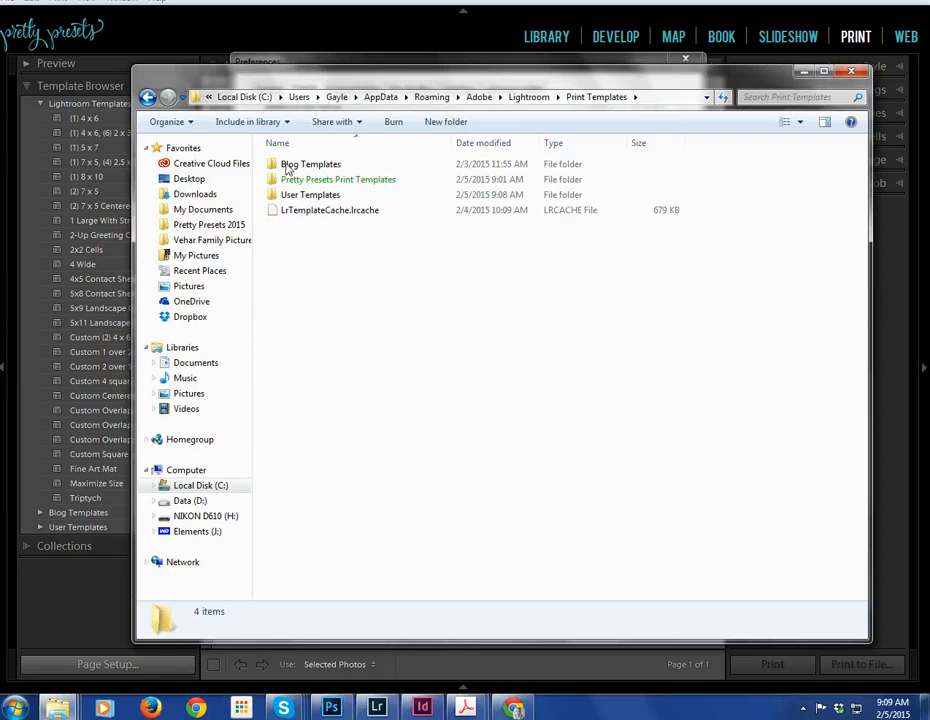
mouse_move(341, 233)
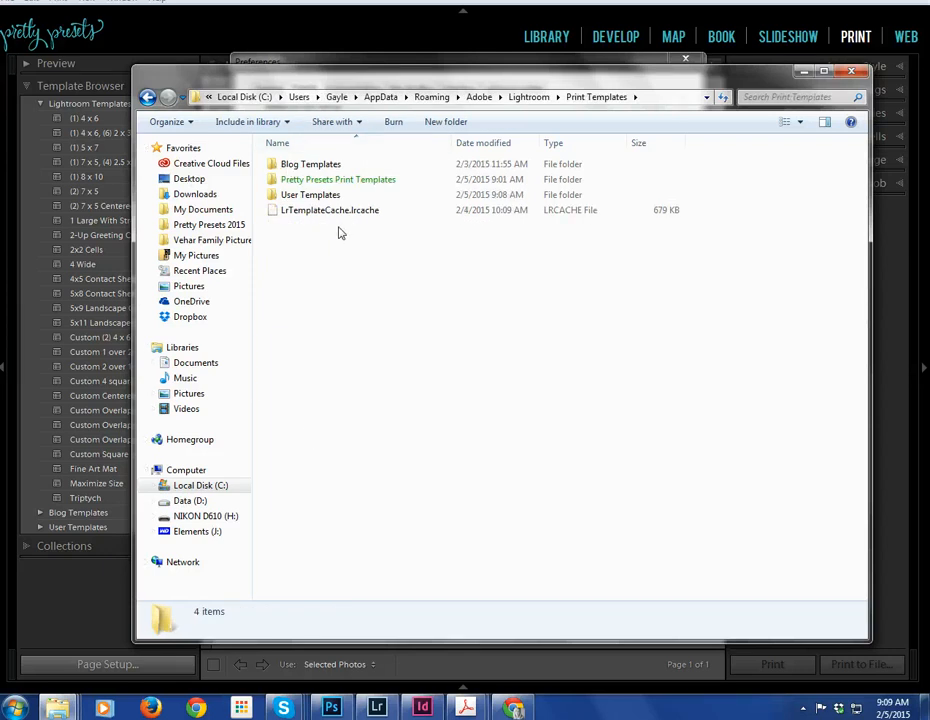
click(338, 179)
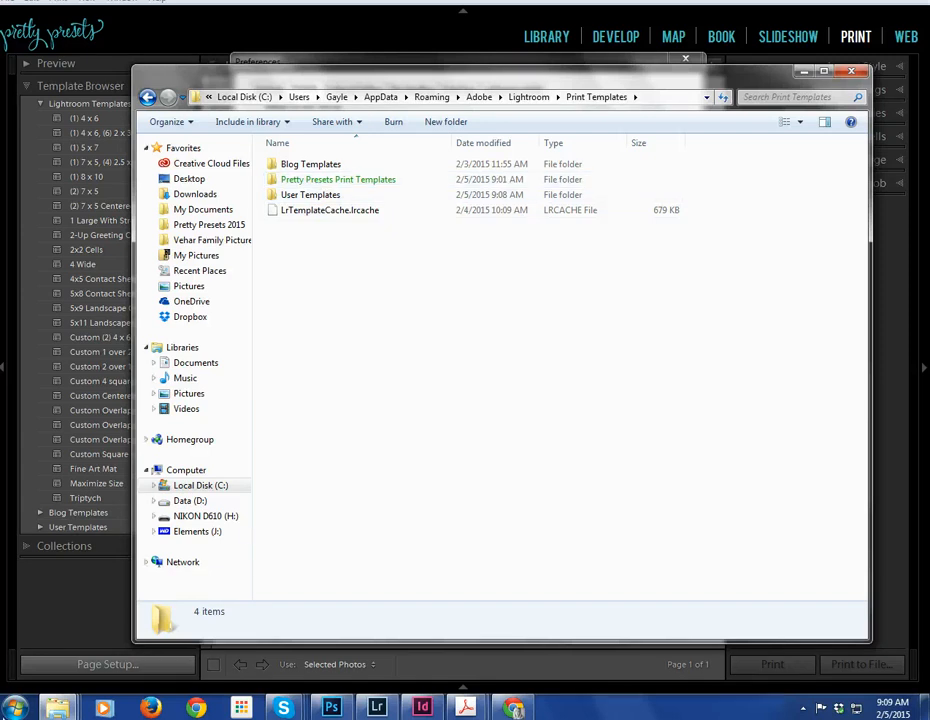
click(338, 179)
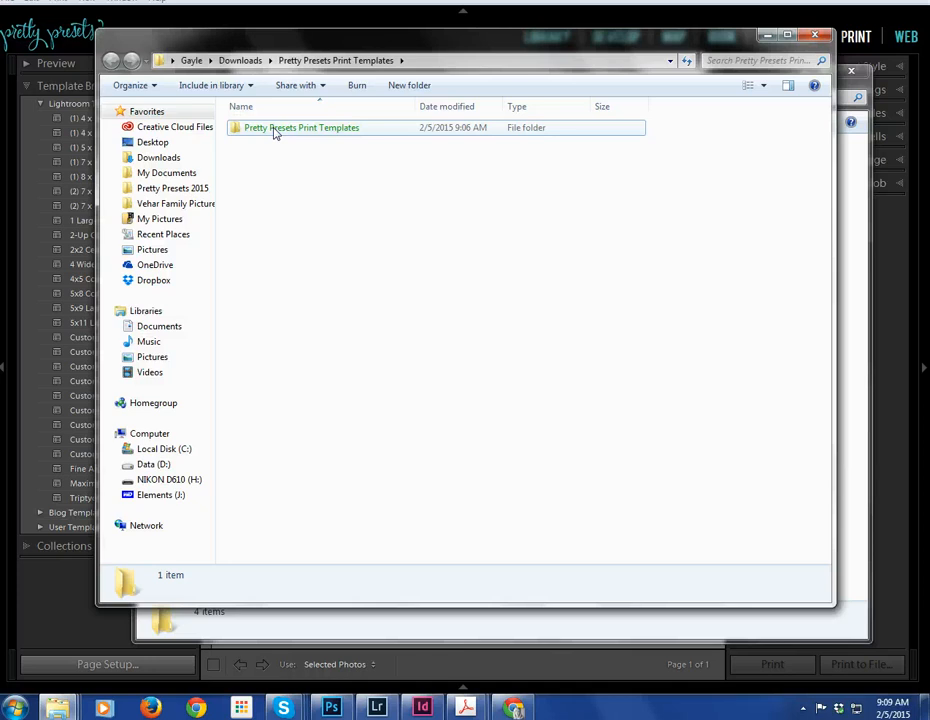
- Copy the extracted Pretty Presets Print Templates folder from Downloads
right_click(301, 127)
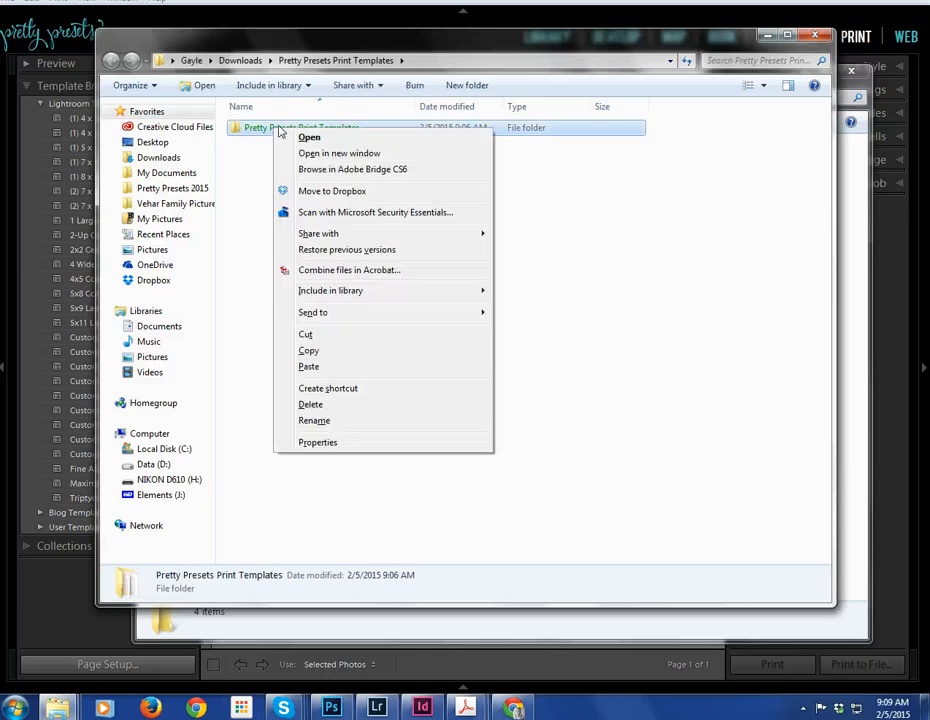
mouse_move(309, 350)
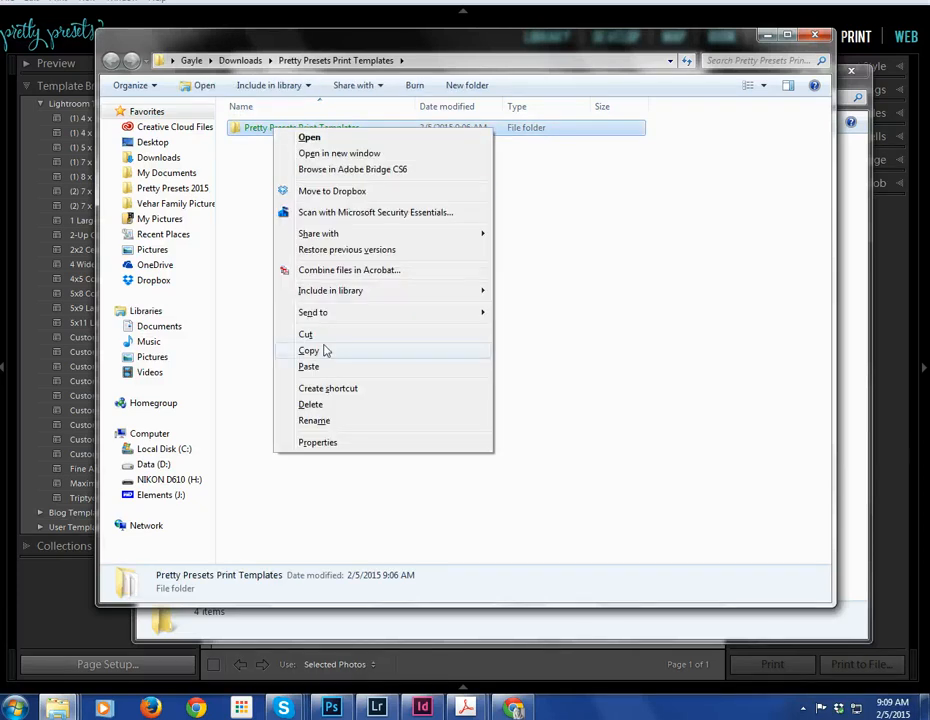
click(309, 350)
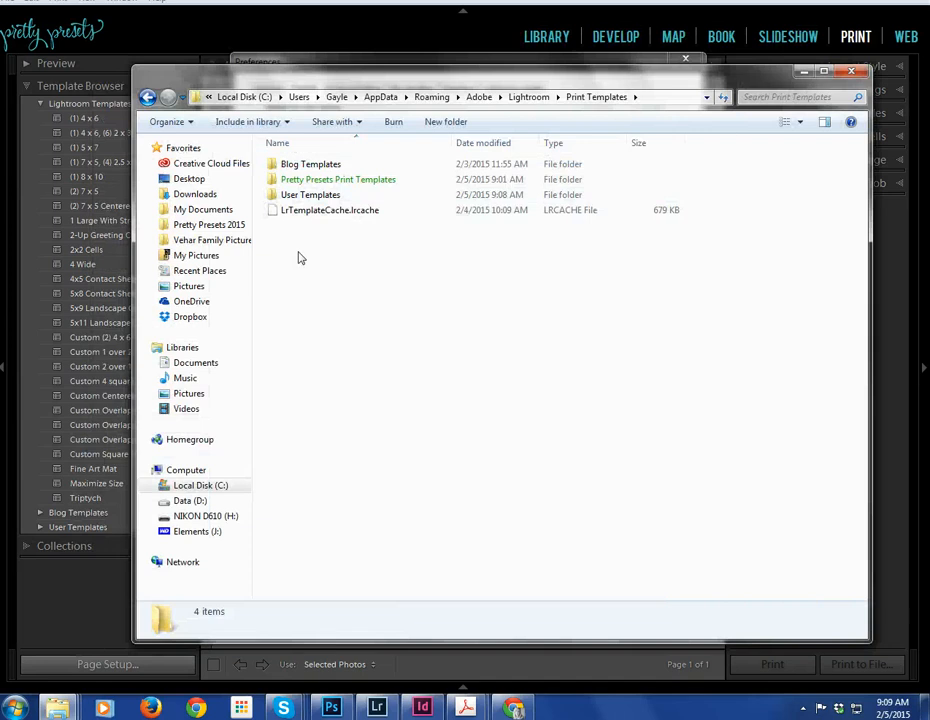
- Paste the folder into Print Templates, merging and applying the choice to all 40 conflicts
right_click(299, 258)
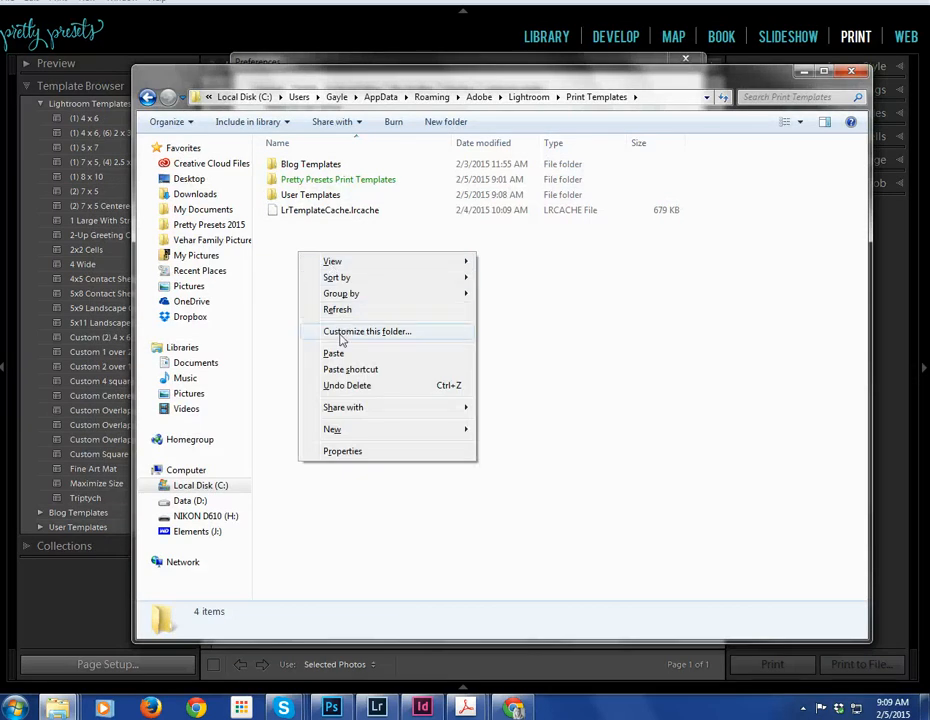
mouse_move(334, 353)
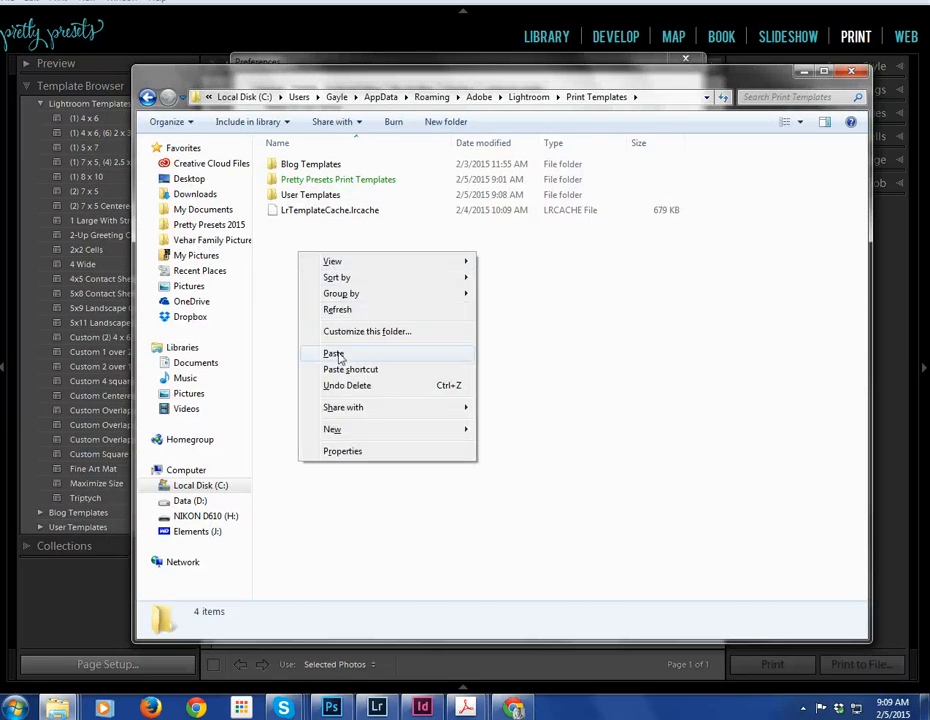
click(334, 353)
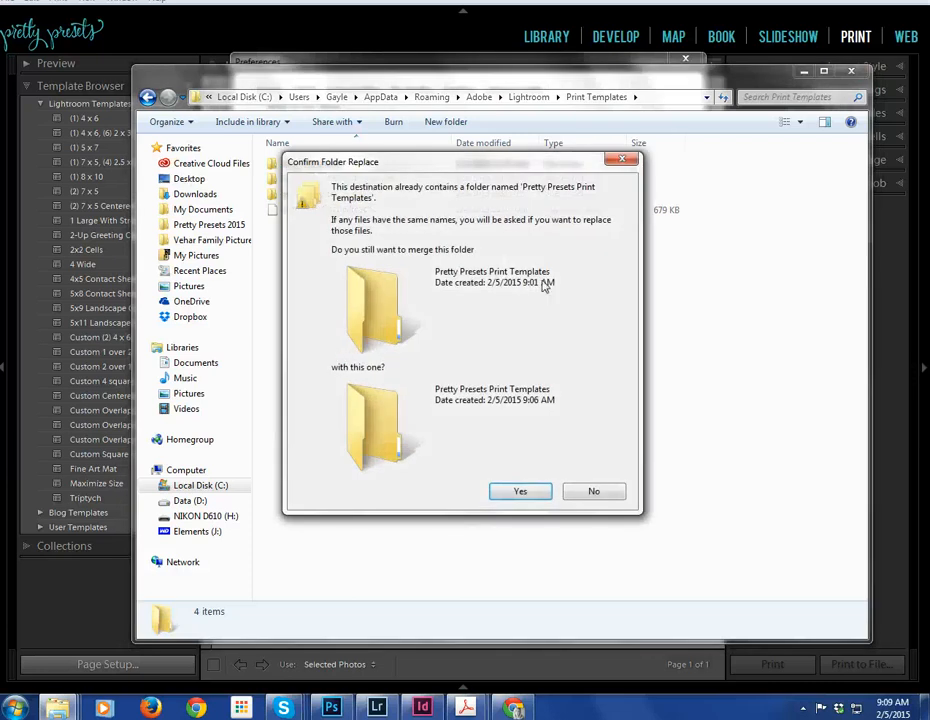
click(520, 491)
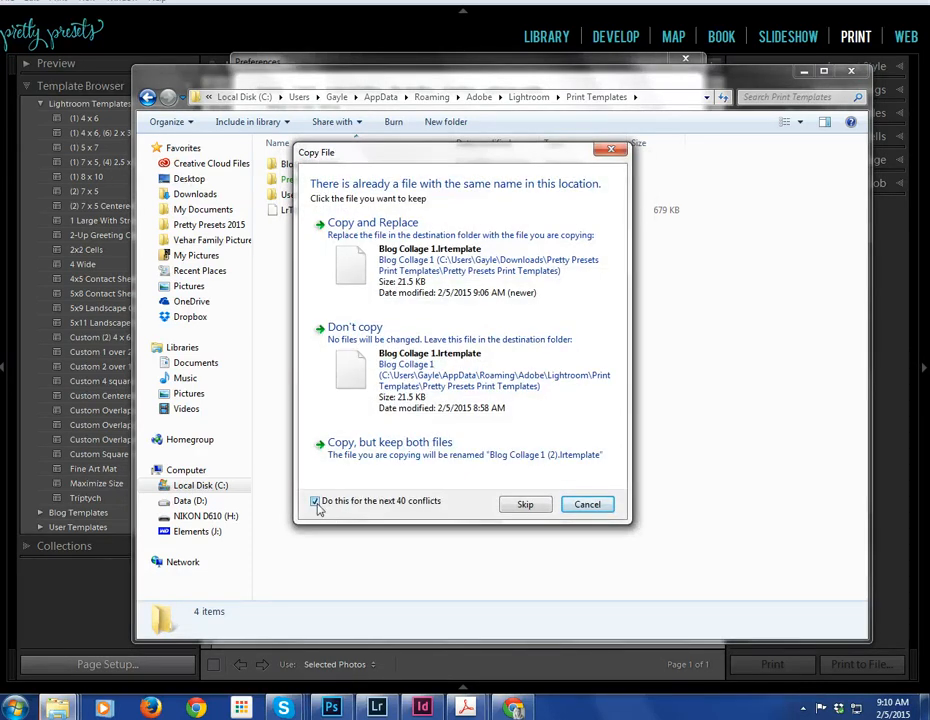
click(372, 222)
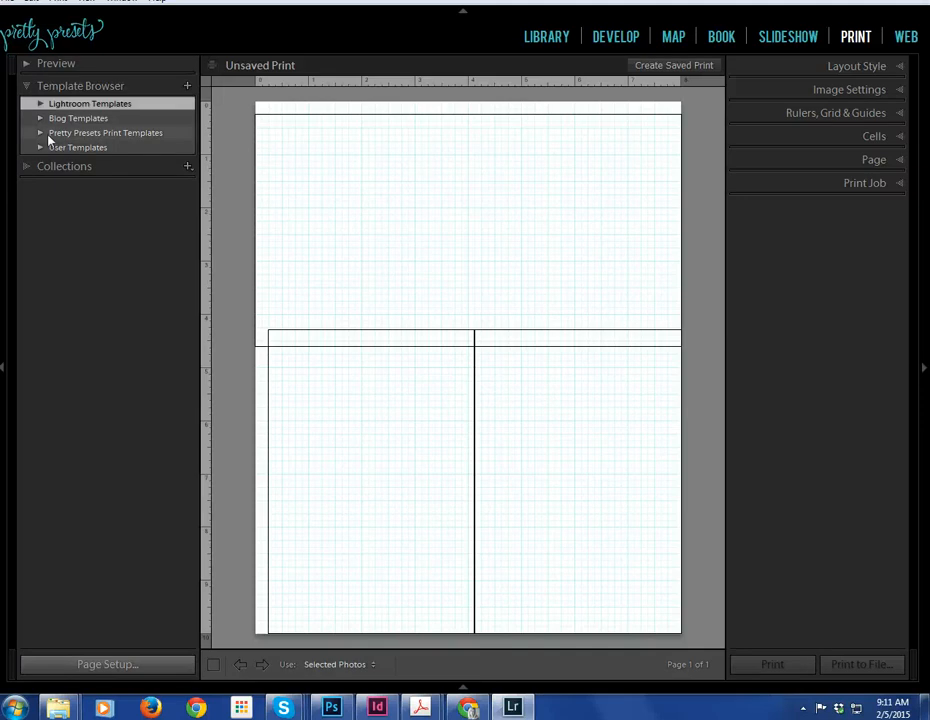
mouse_move(108, 138)
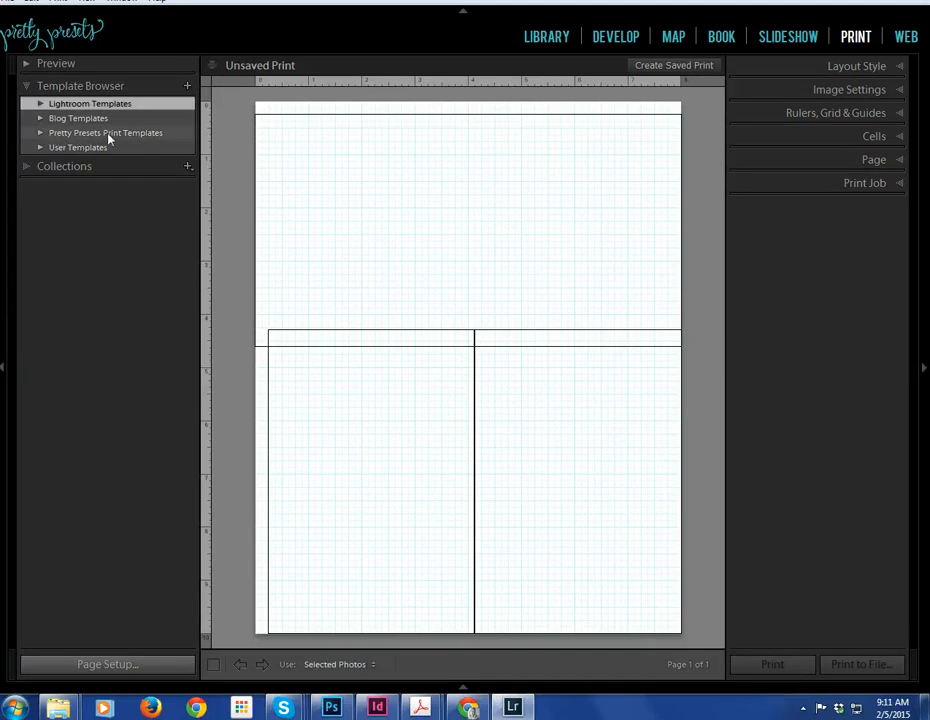
mouse_move(40, 135)
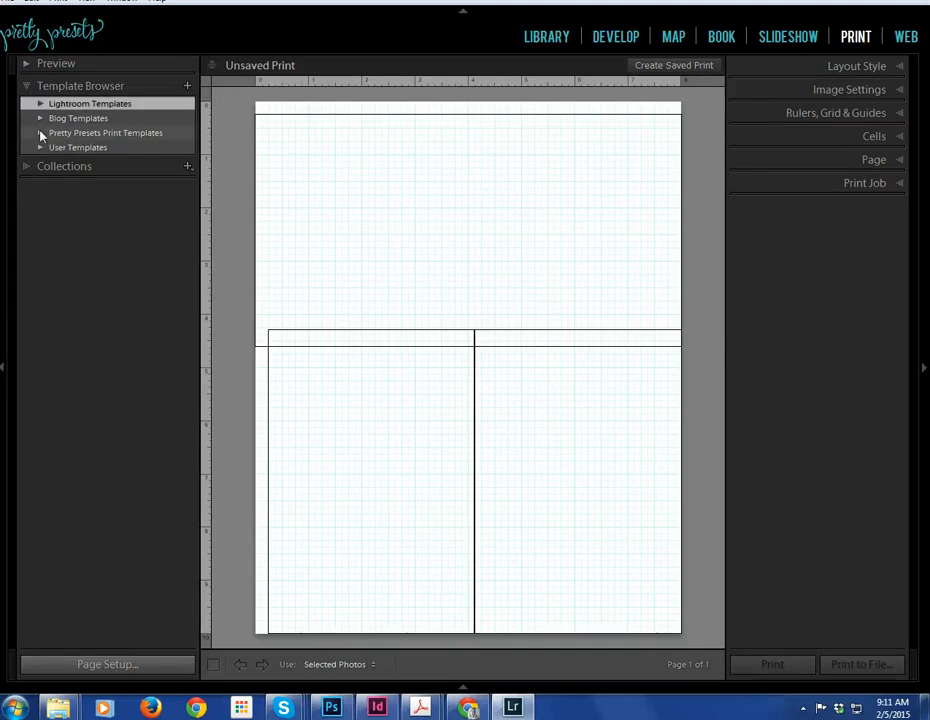
- Expand Pretty Presets Print Templates and scroll through its Blog Collage 1–21 and FB templates
click(40, 133)
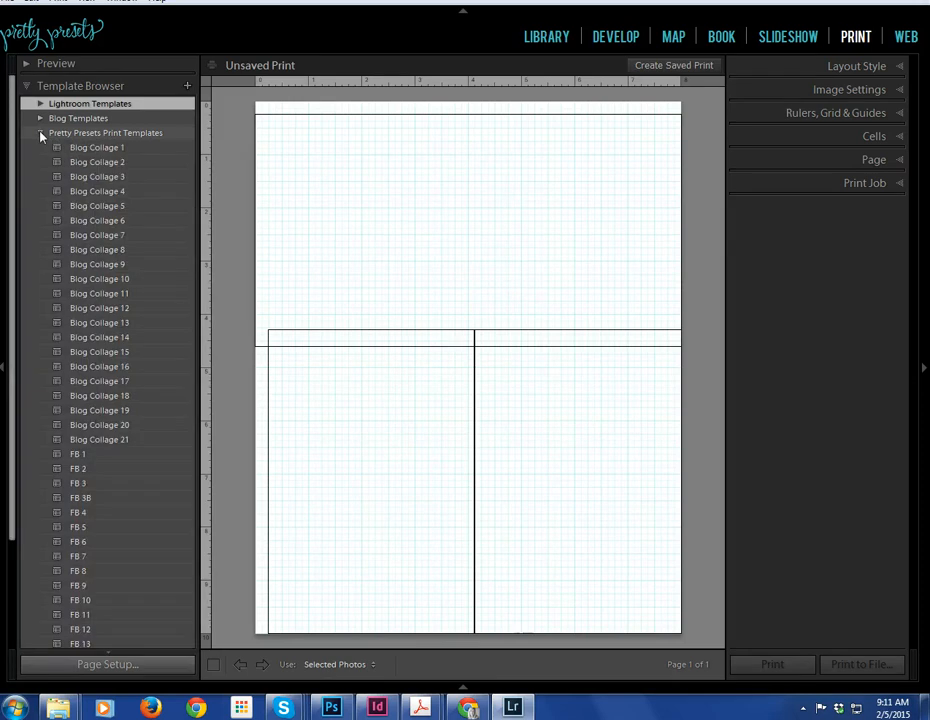
scroll(down, 3)
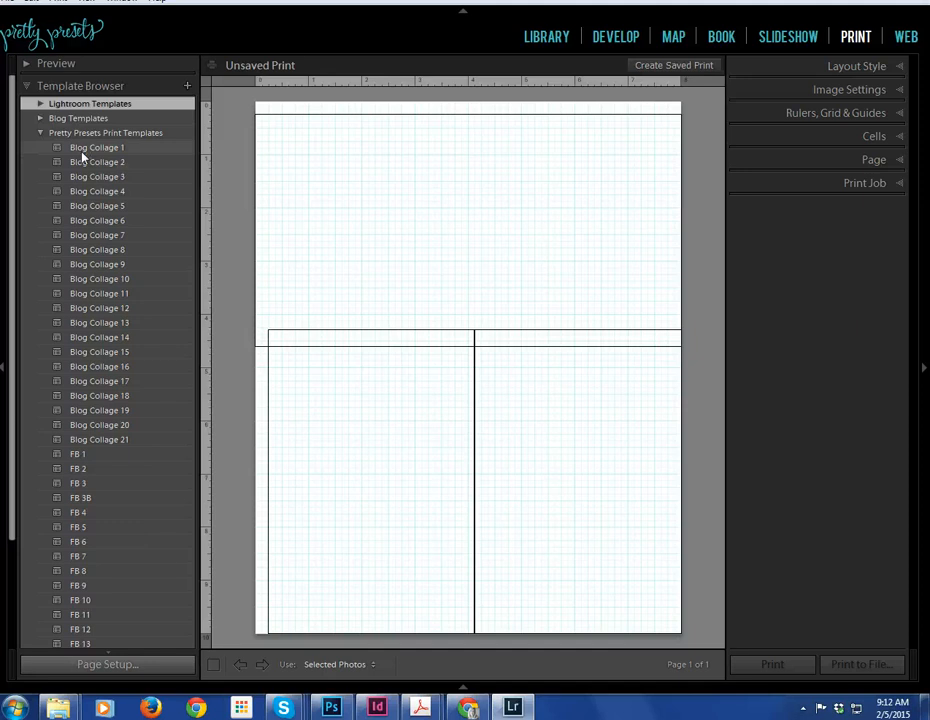
scroll(up, 3)
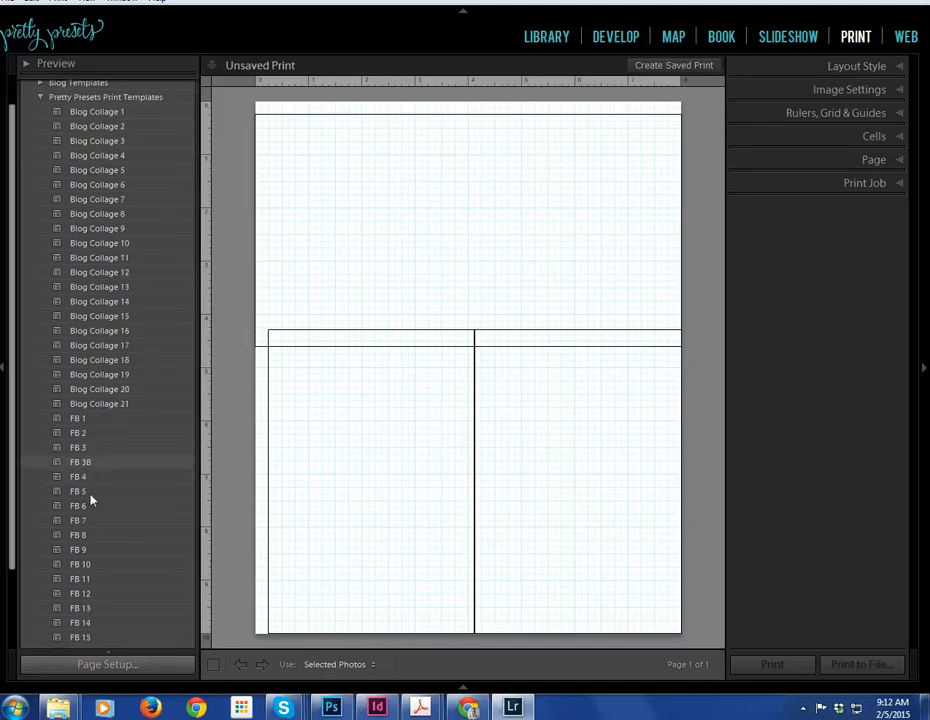